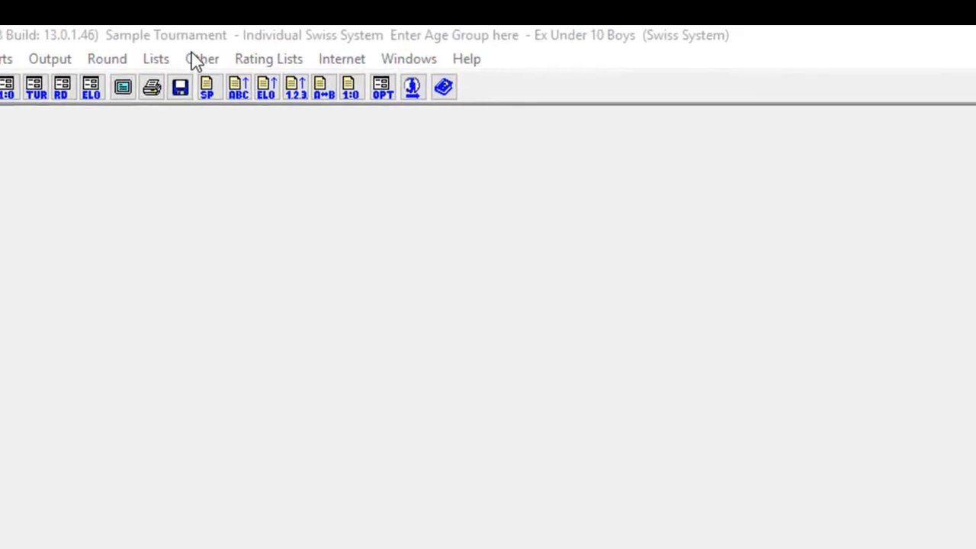
# - Open the Money prizes table from the Other menu, showing eight prizes totalling 218000
pyautogui.click(202, 58)
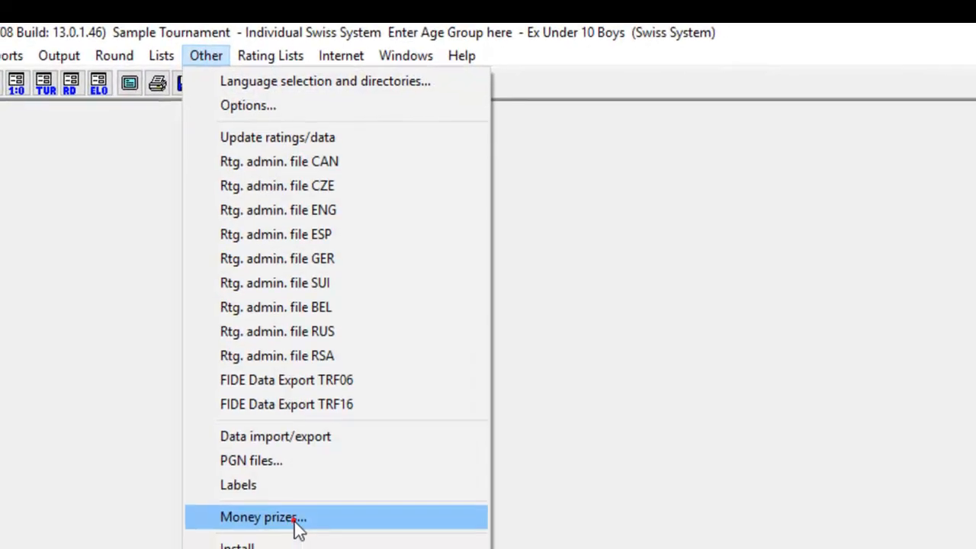
pyautogui.click(263, 517)
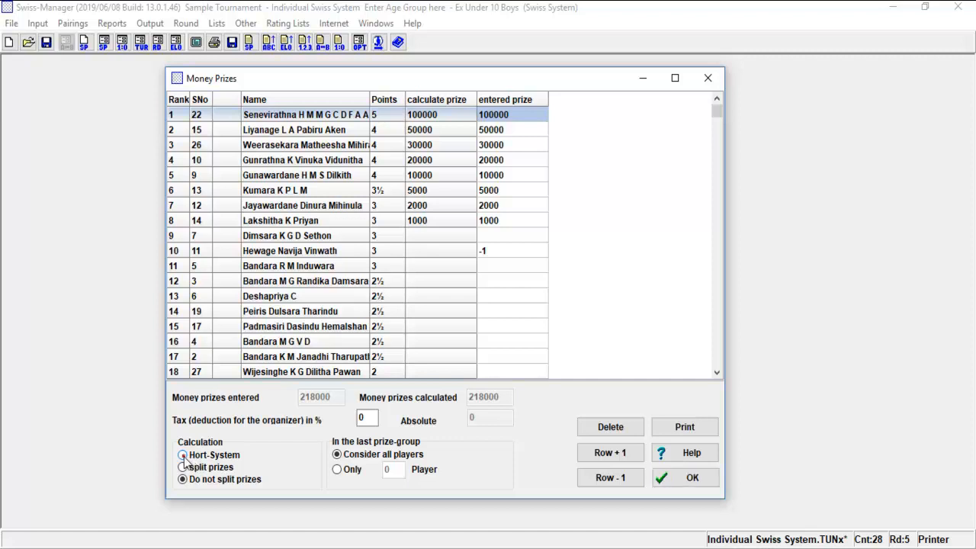
pyautogui.click(183, 454)
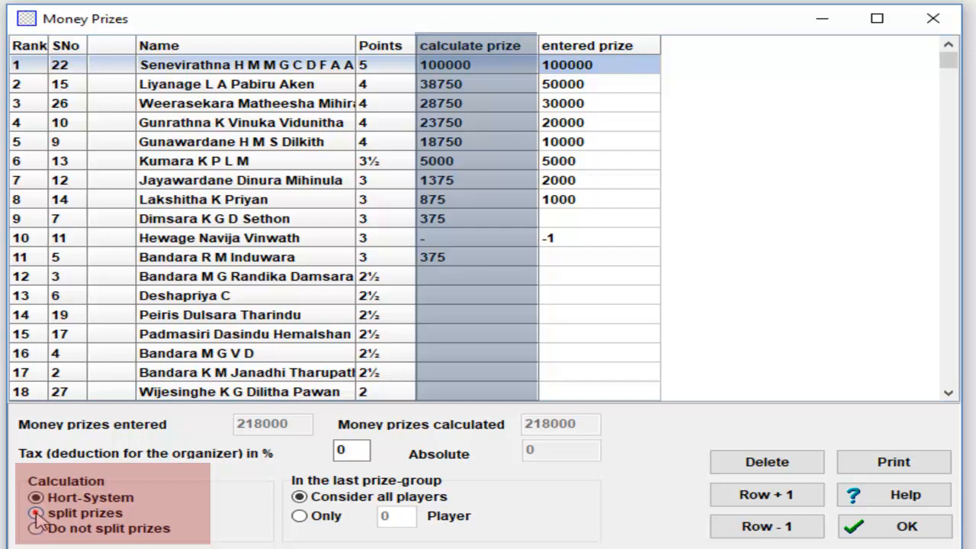
pyautogui.click(34, 512)
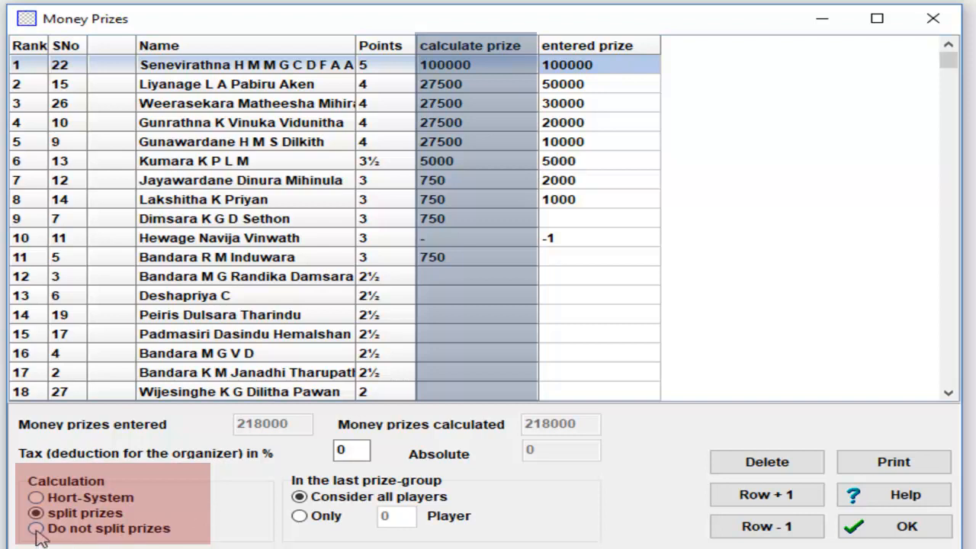
pyautogui.click(36, 528)
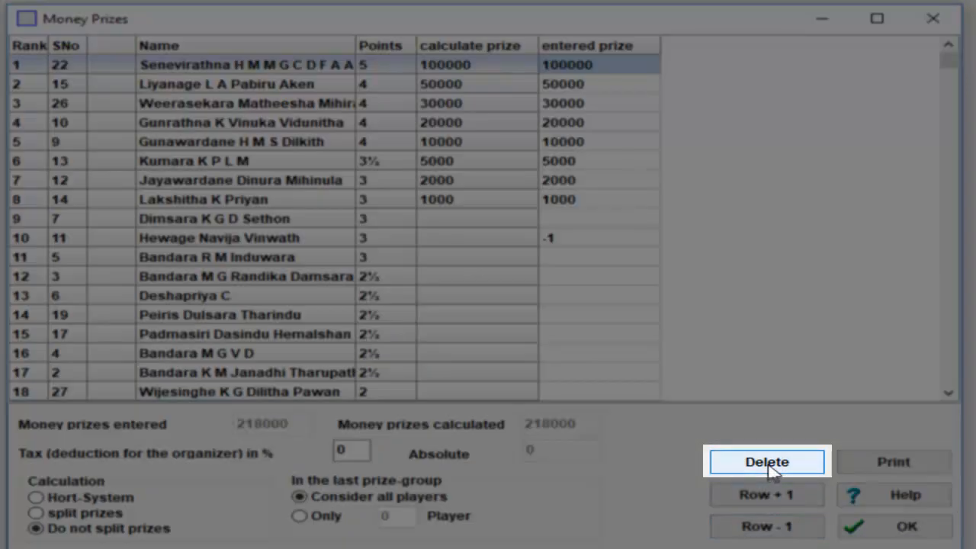
pyautogui.click(766, 462)
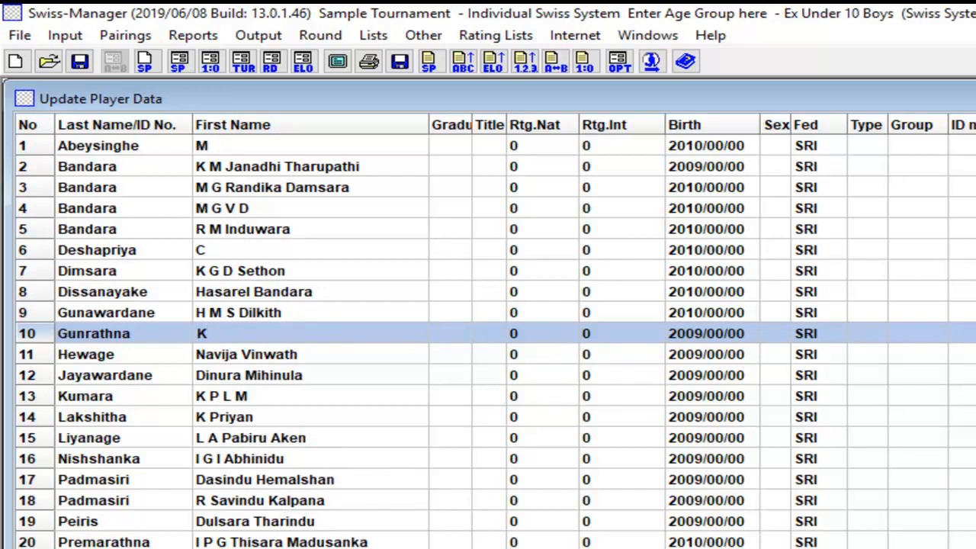
pyautogui.doubleClick(202, 333)
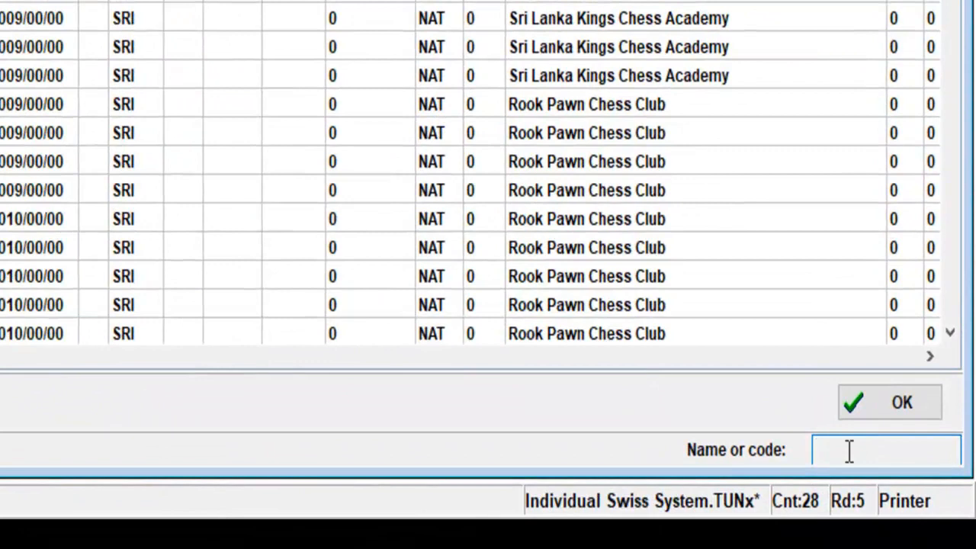
pyautogui.write('b')
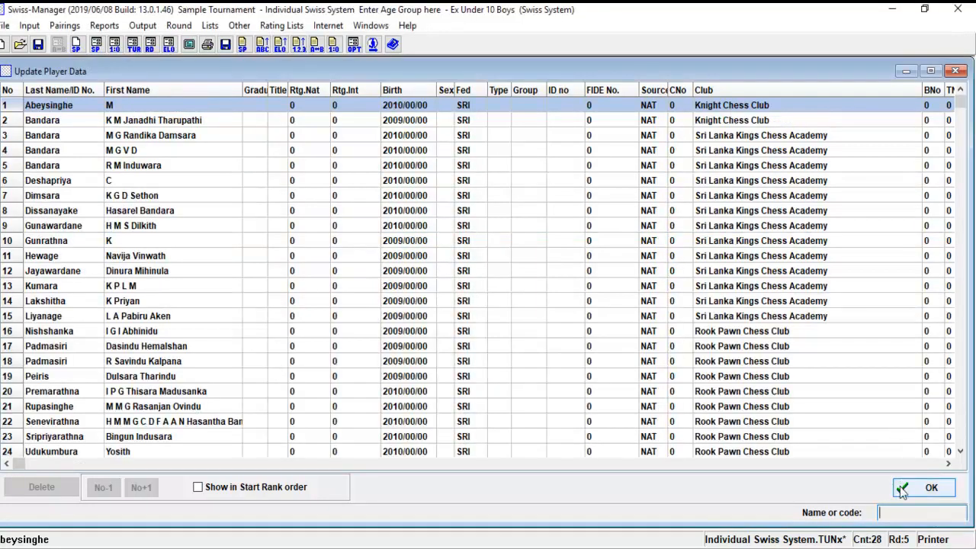
# - Close the Update Player Data list and show the Output menu's destination options
pyautogui.click(931, 487)
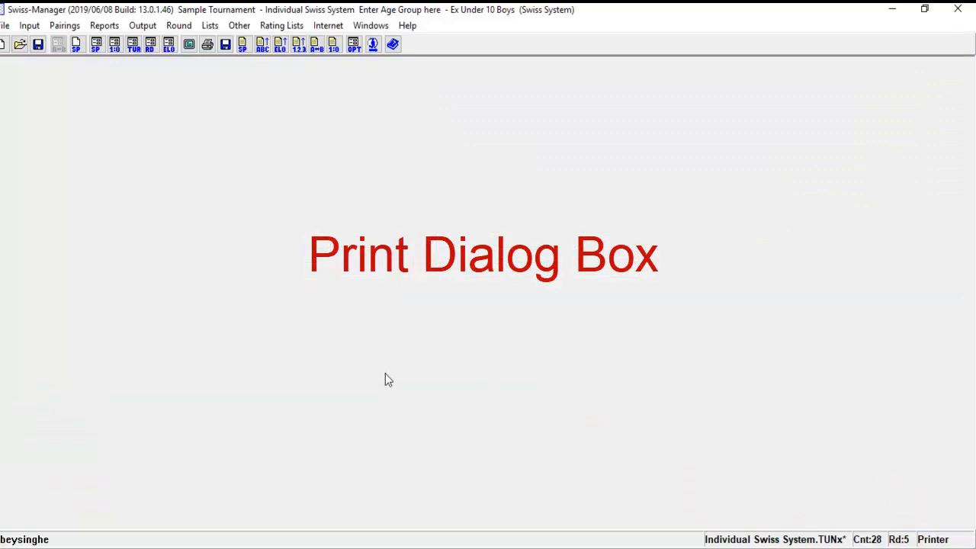
pyautogui.moveTo(275, 163)
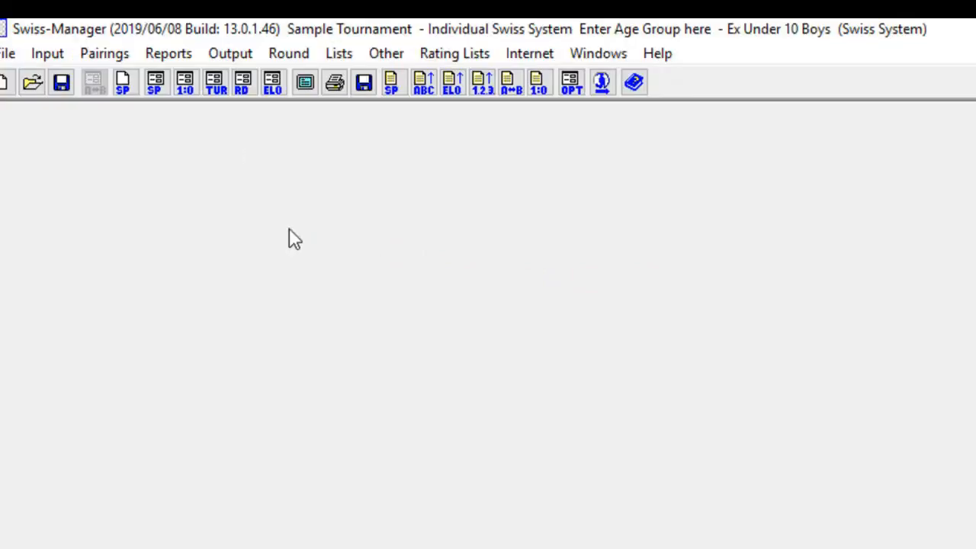
pyautogui.click(229, 52)
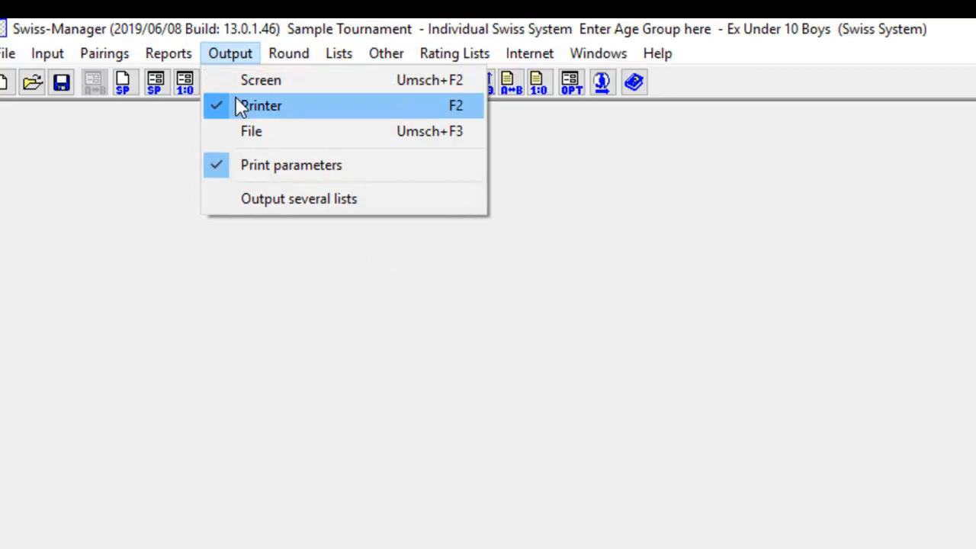
pyautogui.moveTo(251, 132)
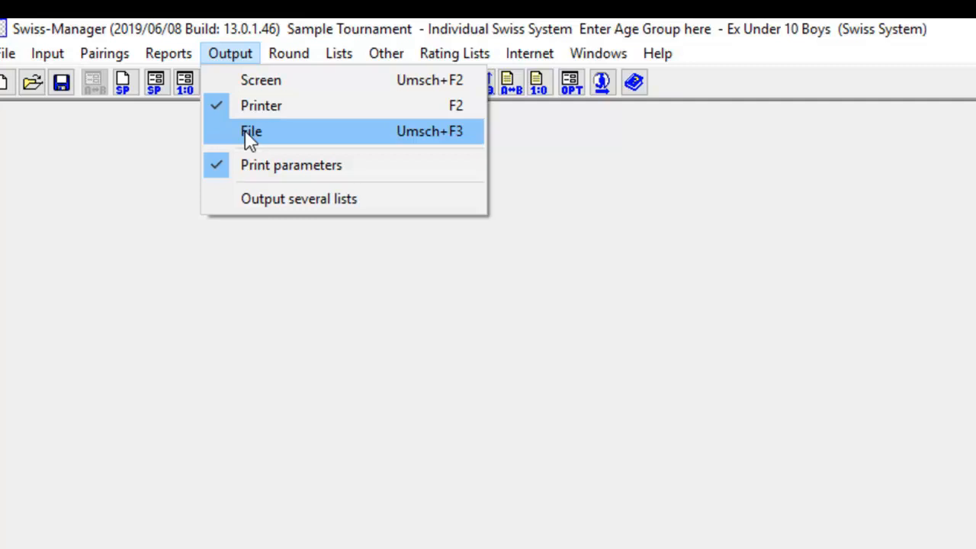
pyautogui.moveTo(290, 164)
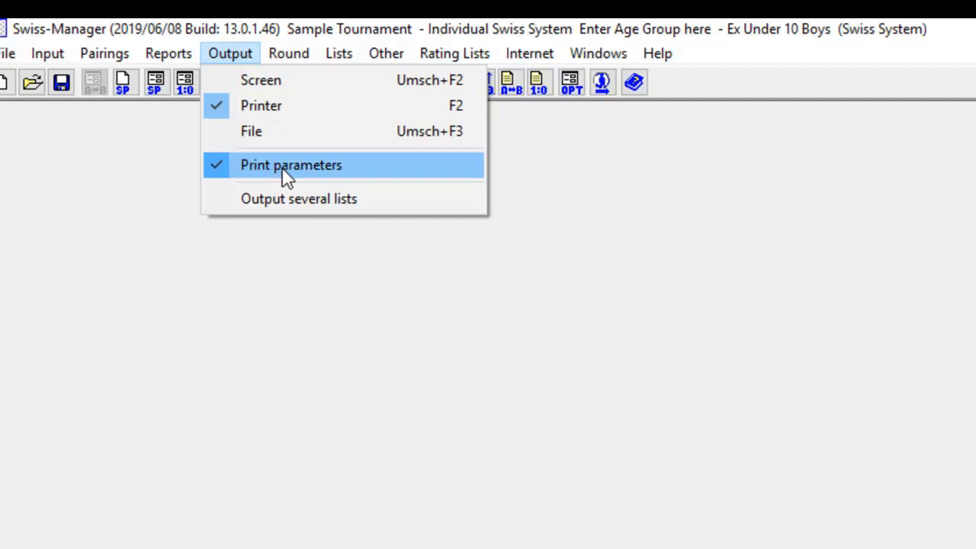
pyautogui.moveTo(288, 122)
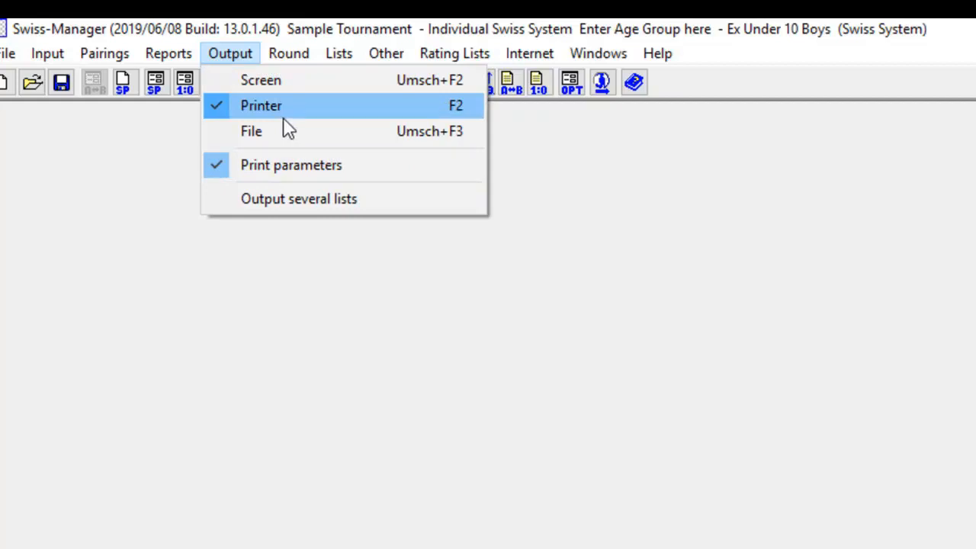
pyautogui.moveTo(311, 115)
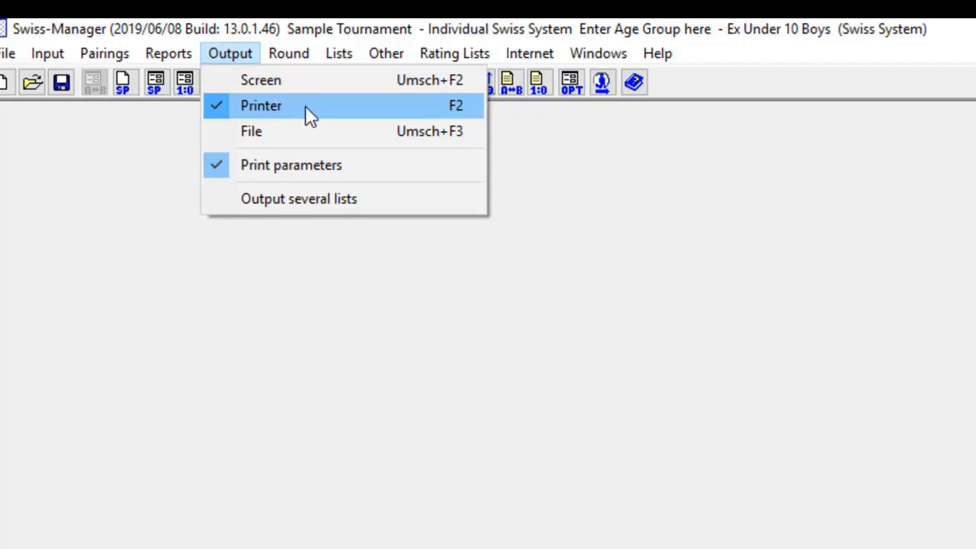
pyautogui.moveTo(305, 165)
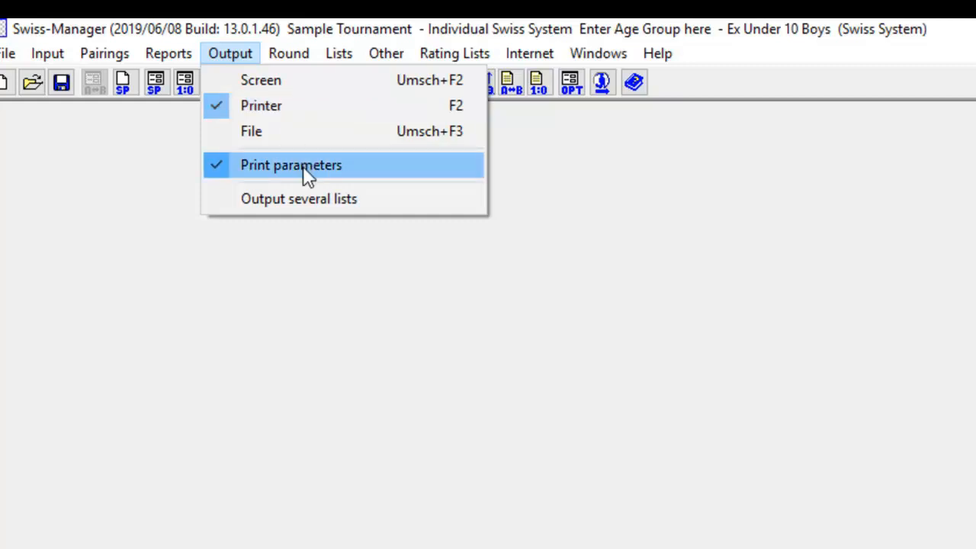
# - Open the Starting rank list print settings from the Lists menu
pyautogui.click(338, 53)
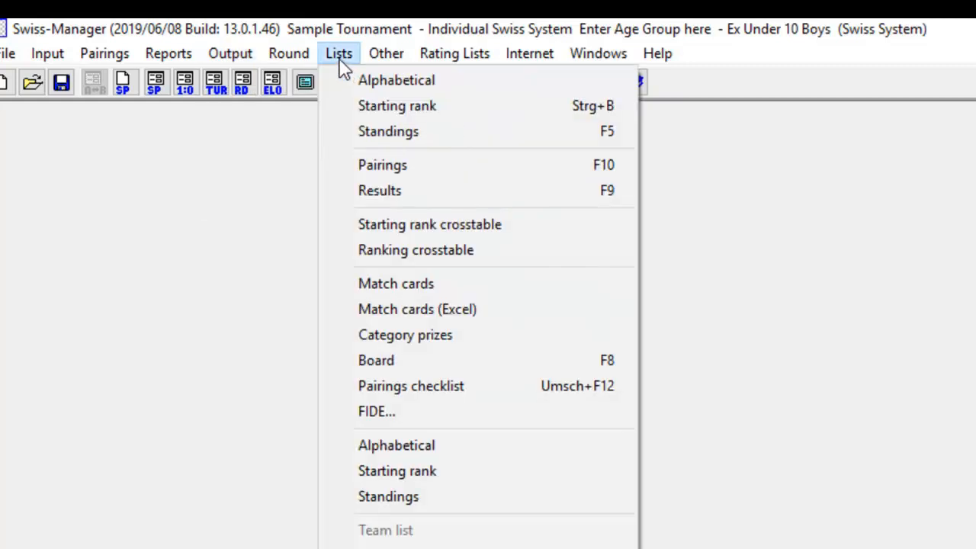
pyautogui.moveTo(397, 105)
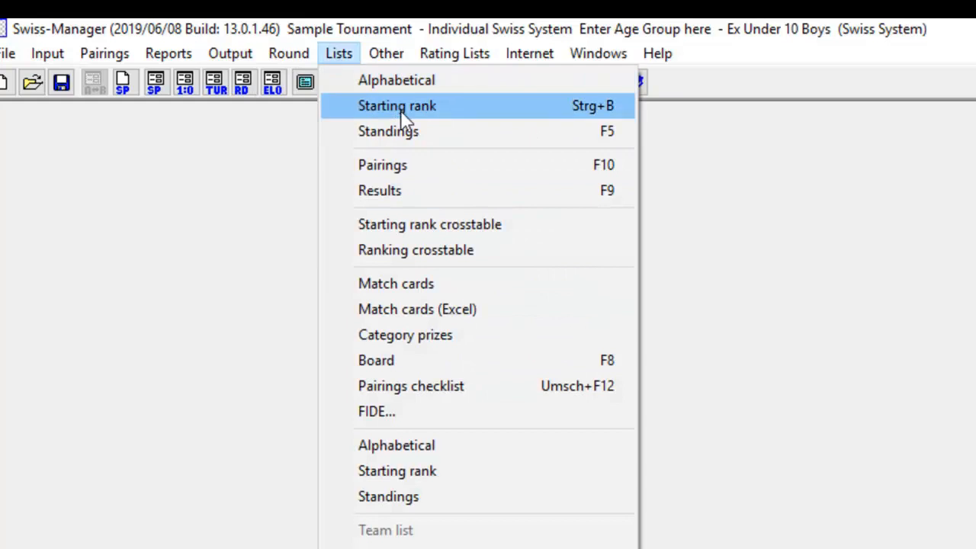
pyautogui.click(396, 105)
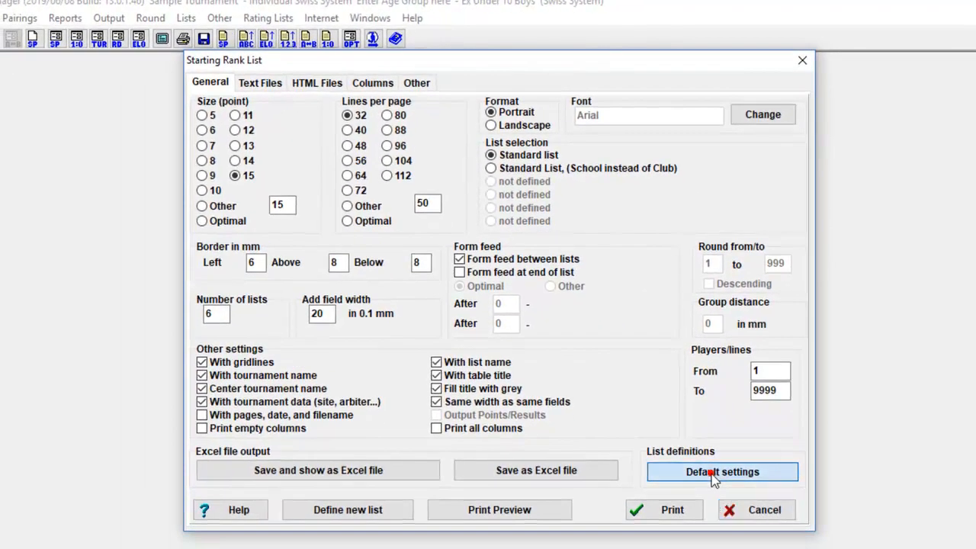
# - Restore default print settings, use 15-point font and 32 lines, and select the School-instead-of-Club list
pyautogui.click(721, 471)
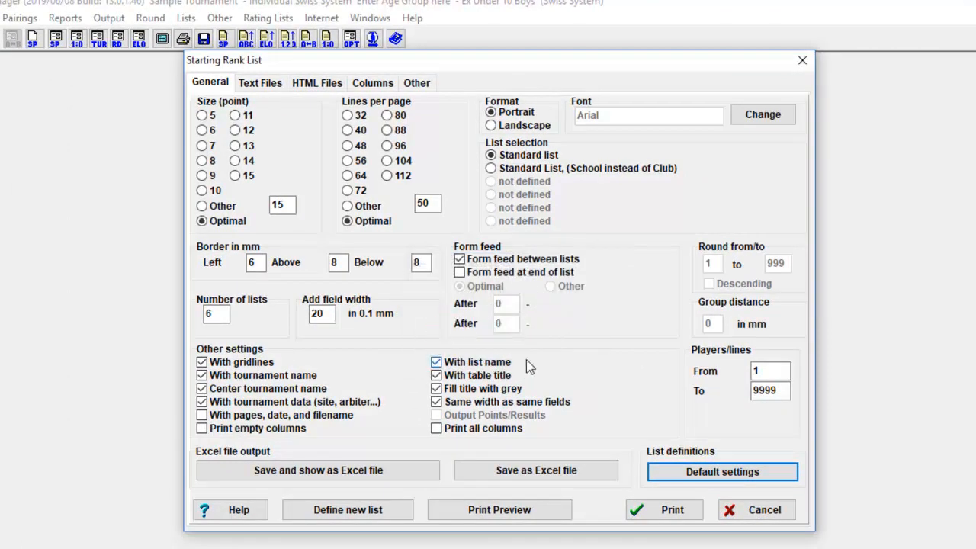
pyautogui.moveTo(408, 343)
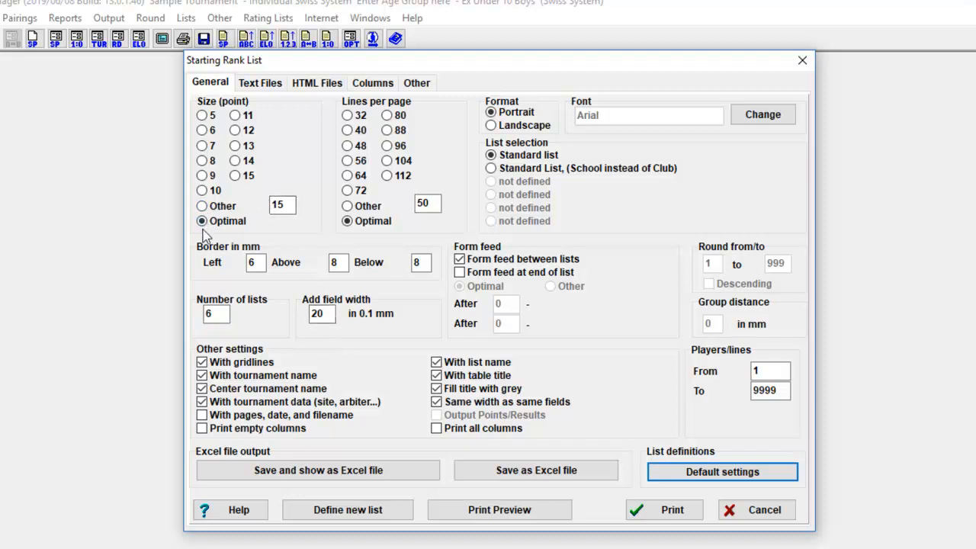
pyautogui.click(202, 220)
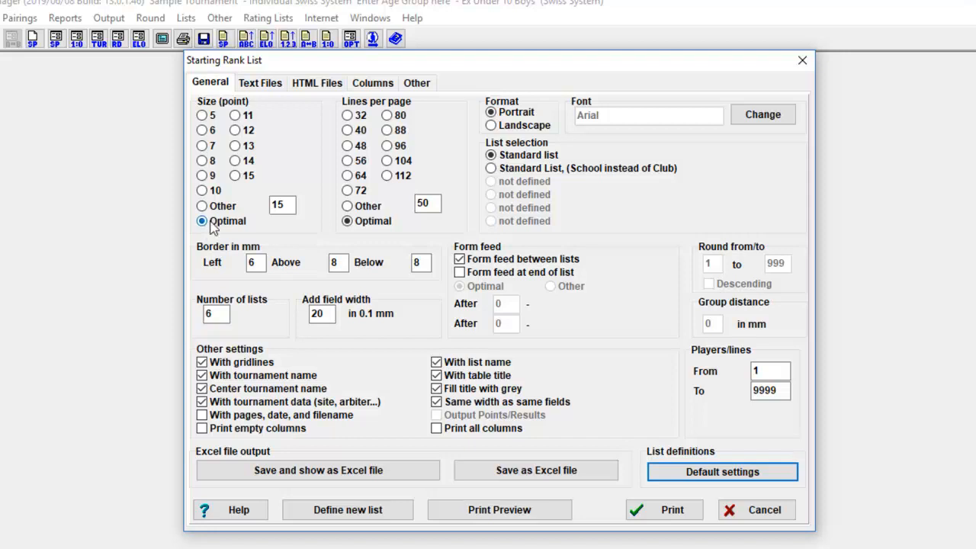
pyautogui.click(235, 145)
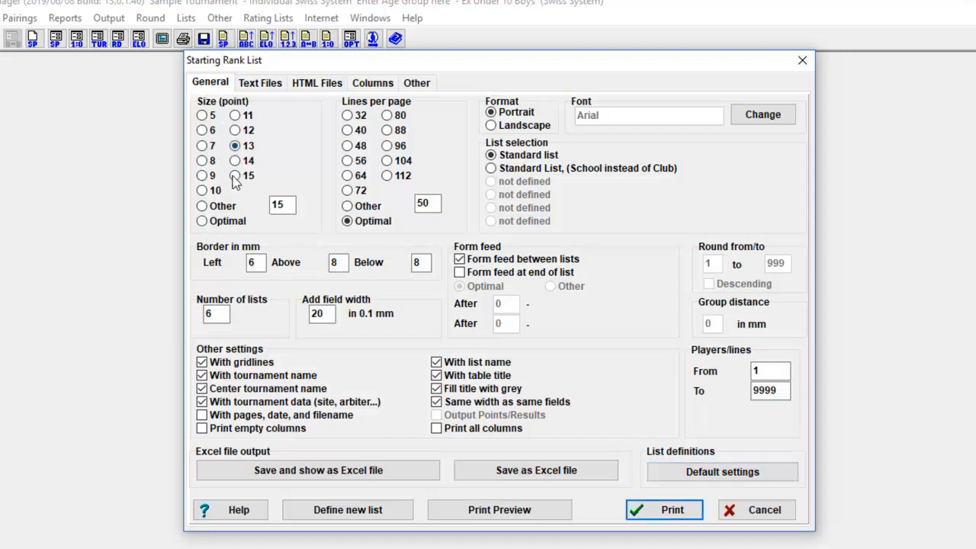
pyautogui.click(235, 176)
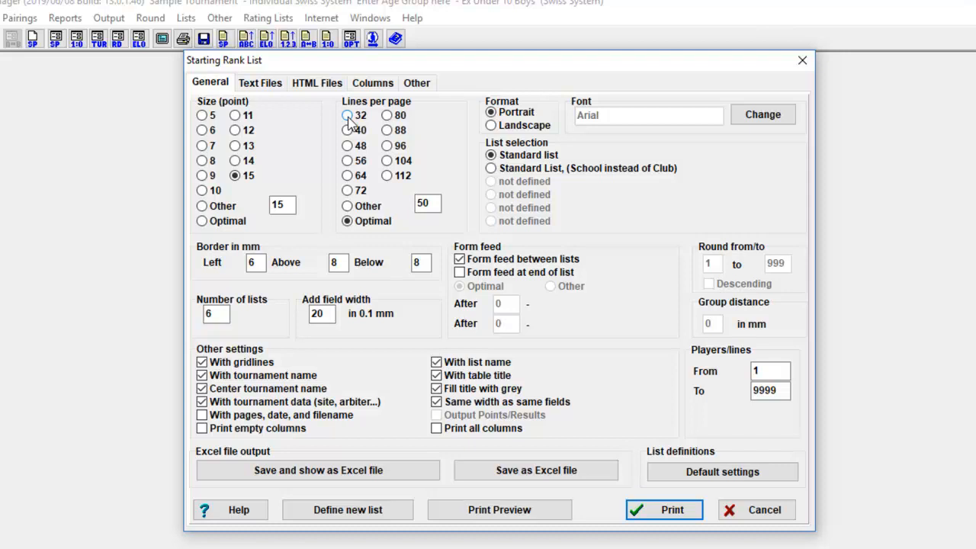
pyautogui.click(346, 115)
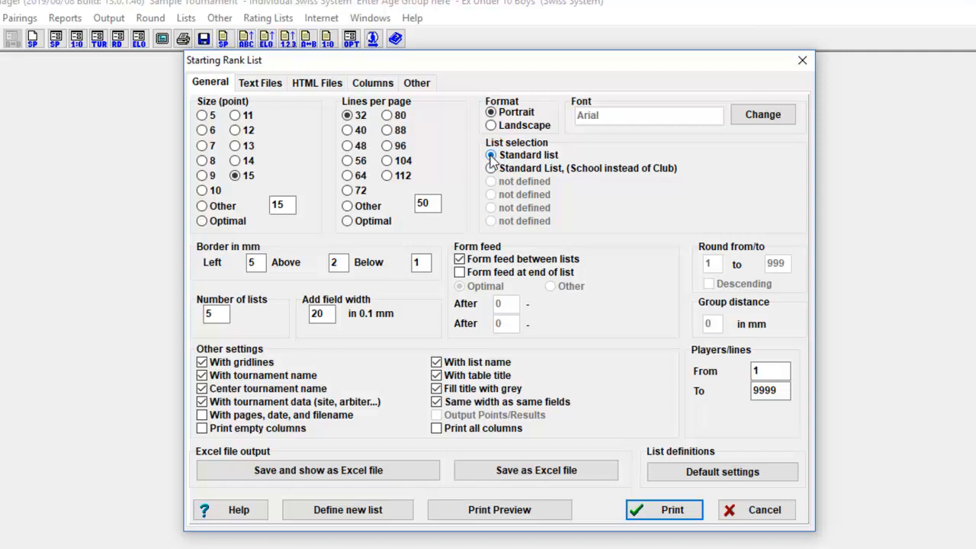
pyautogui.click(491, 155)
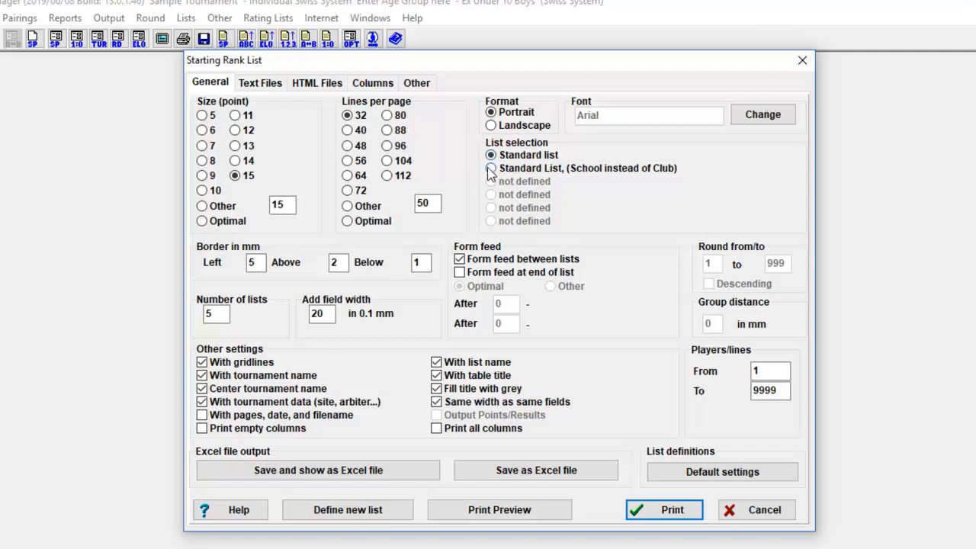
pyautogui.click(491, 167)
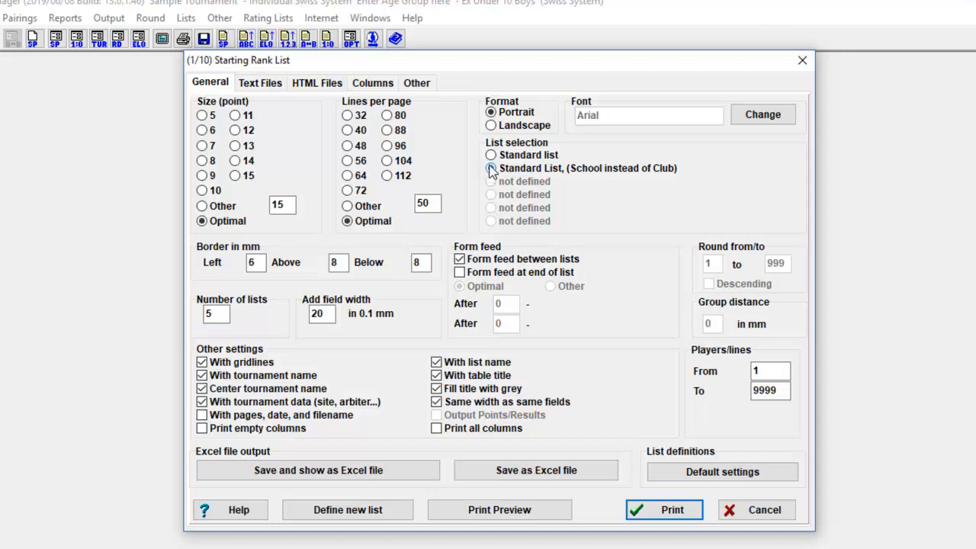
# - Set the Standard list's Birthday column to Yes and return to the General settings
pyautogui.click(491, 155)
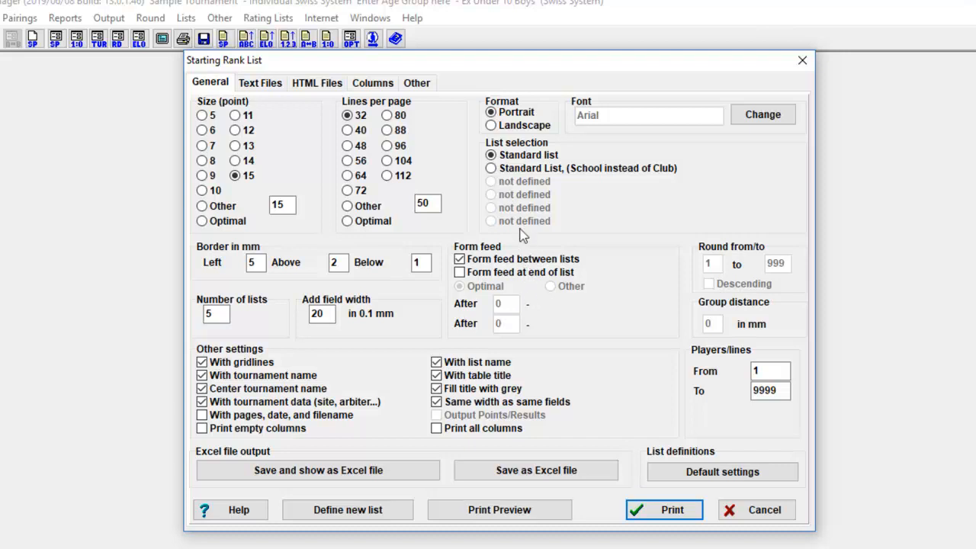
pyautogui.moveTo(522, 235)
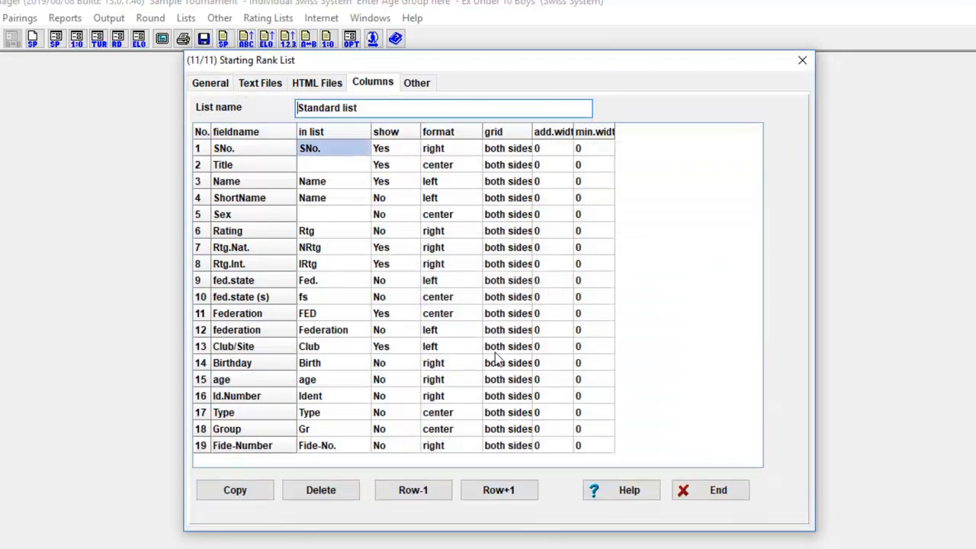
pyautogui.moveTo(391, 379)
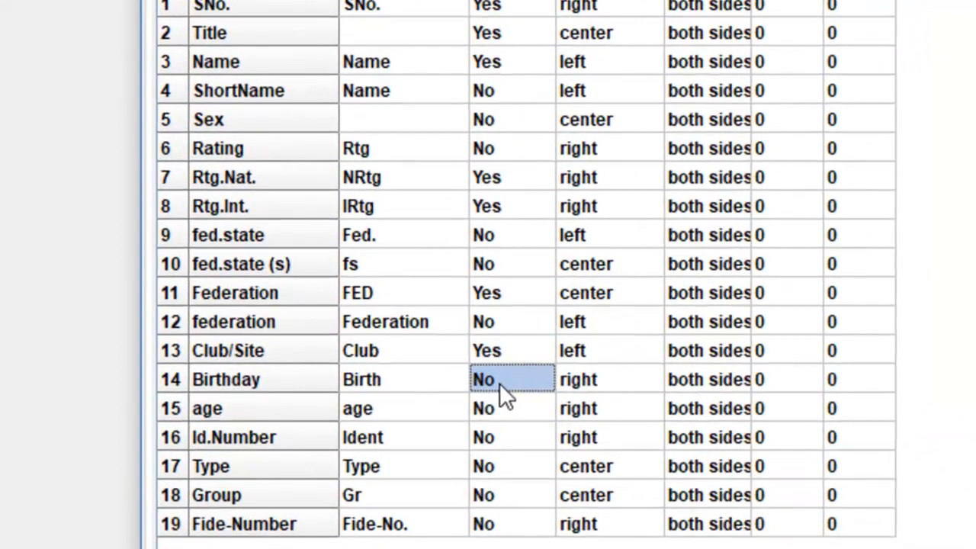
pyautogui.doubleClick(483, 378)
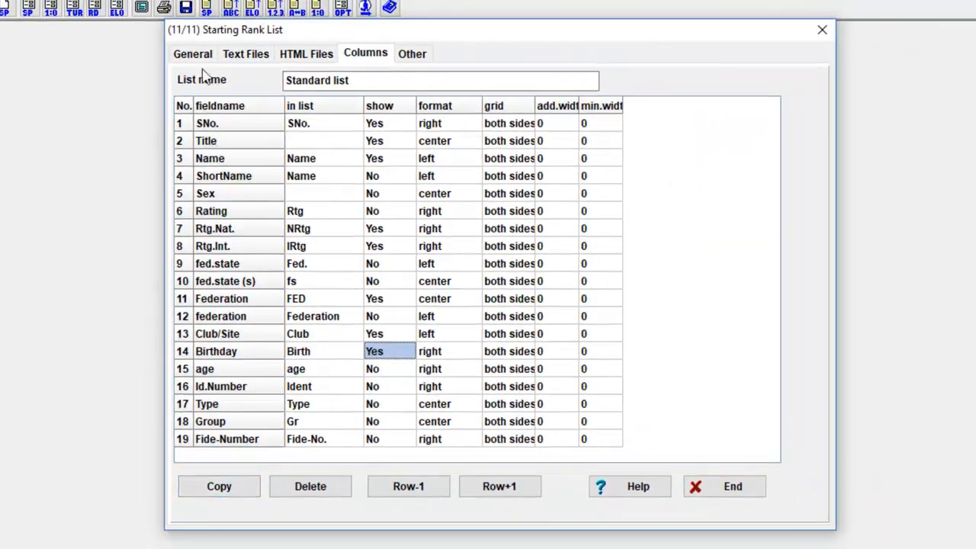
pyautogui.click(732, 485)
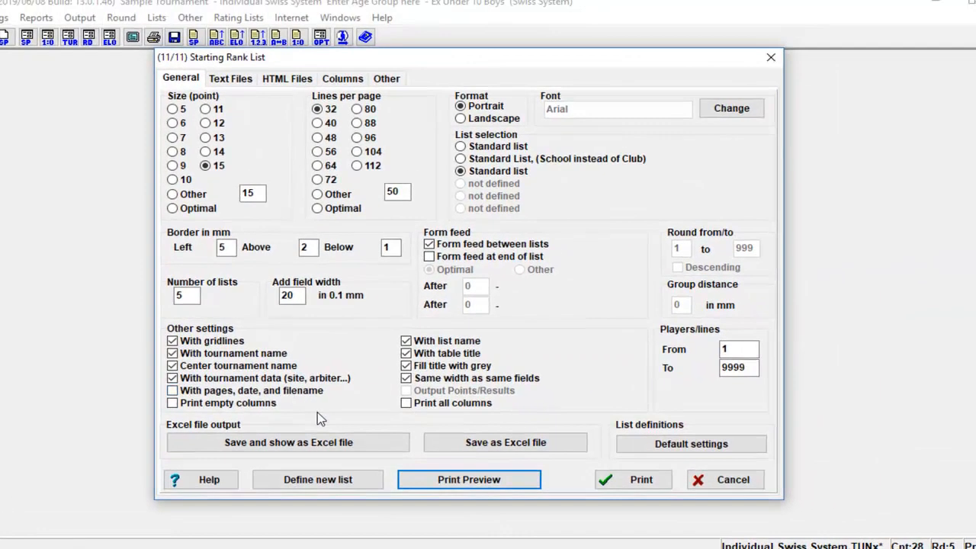
pyautogui.moveTo(505, 442)
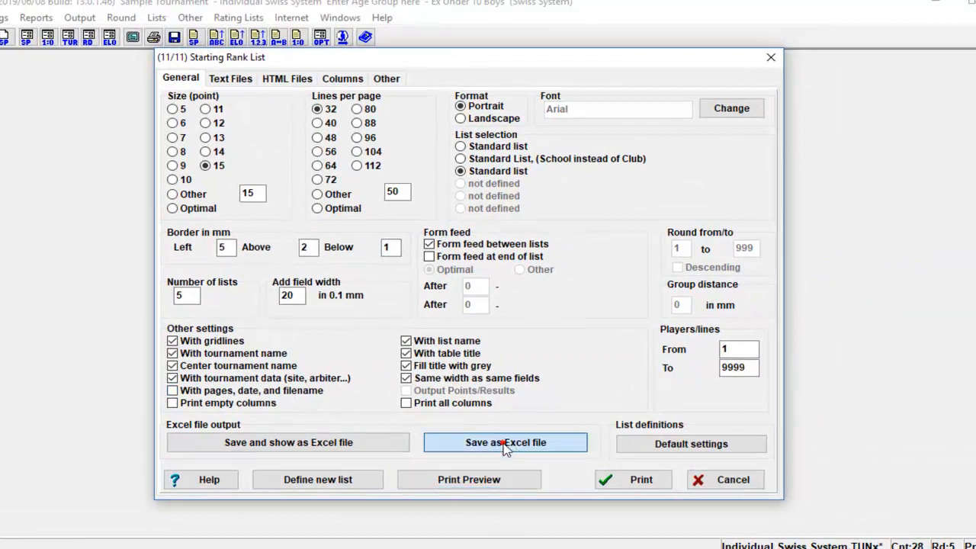
pyautogui.click(505, 442)
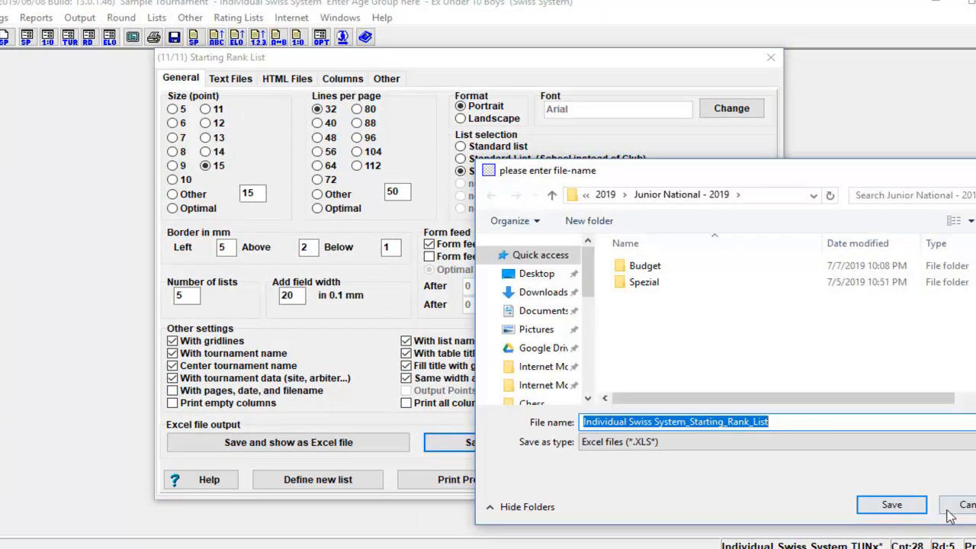
pyautogui.click(966, 505)
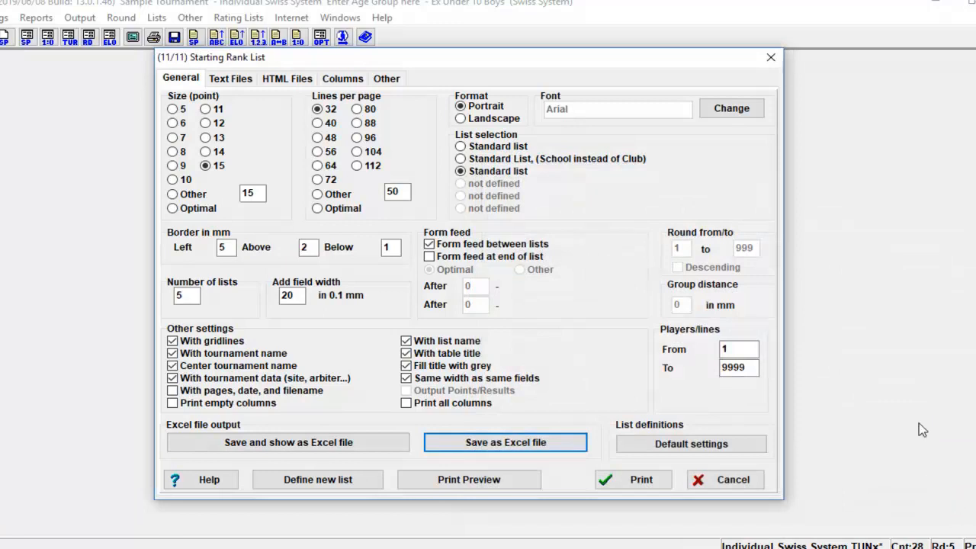
pyautogui.moveTo(433, 545)
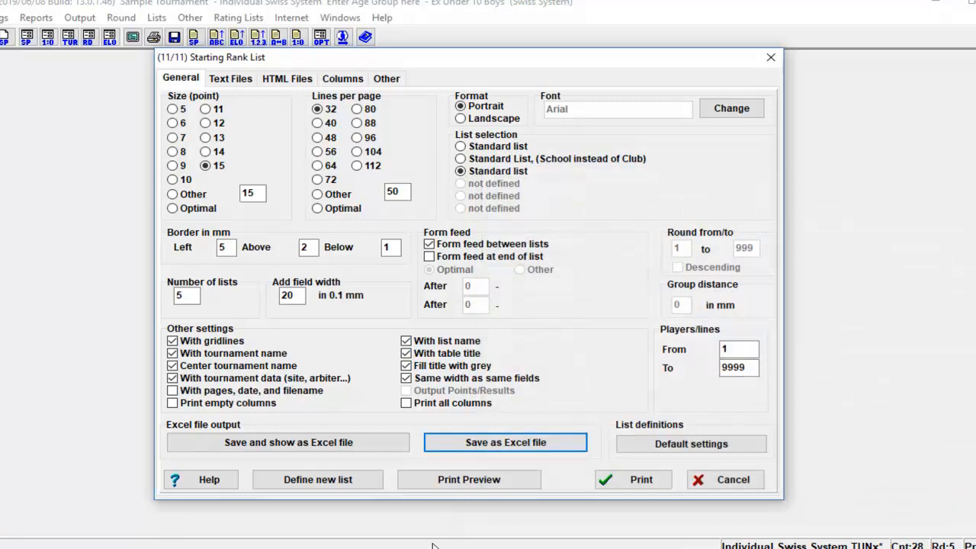
# - Apply default settings to all lists, choose 32 lines per page, and preview the starting rank list
pyautogui.click(690, 443)
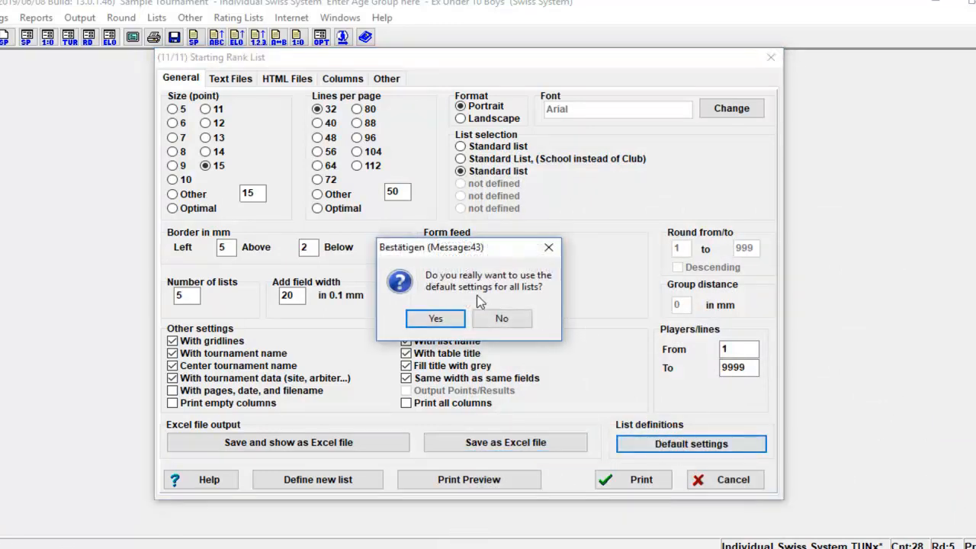
pyautogui.click(434, 318)
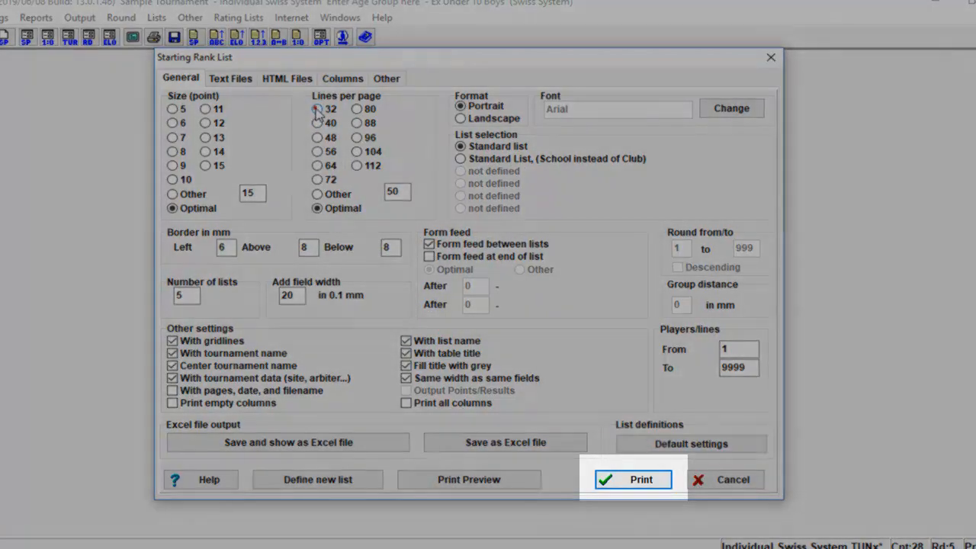
pyautogui.click(317, 108)
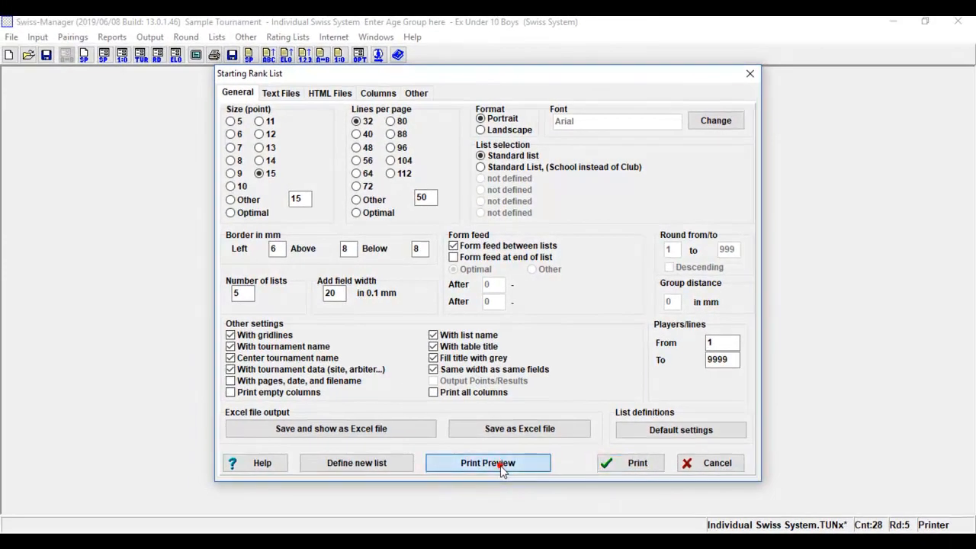
pyautogui.click(487, 462)
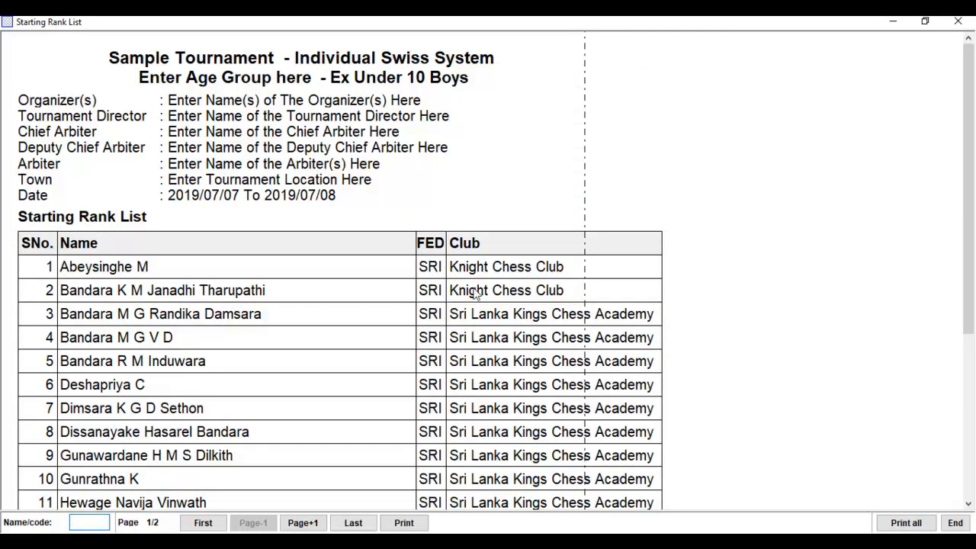
pyautogui.moveTo(471, 296)
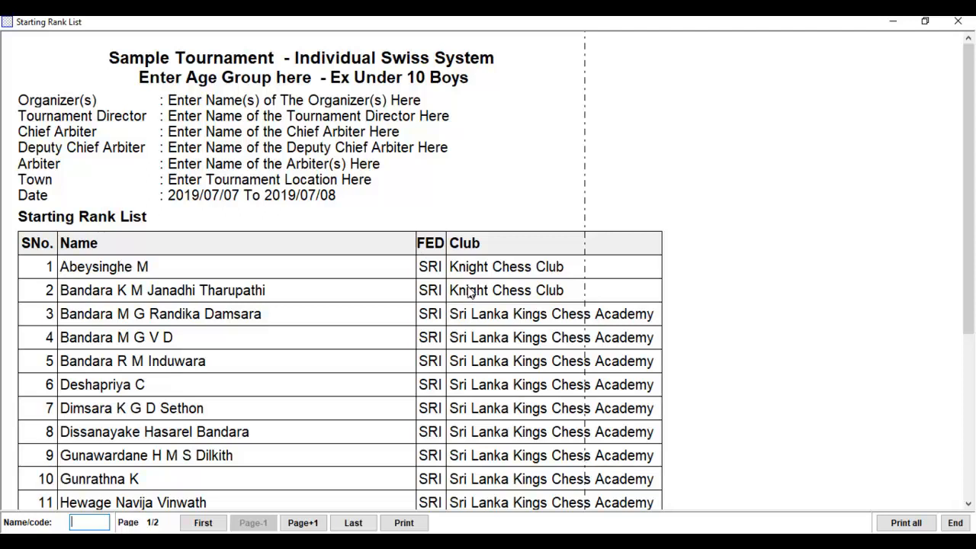
pyautogui.moveTo(596, 219)
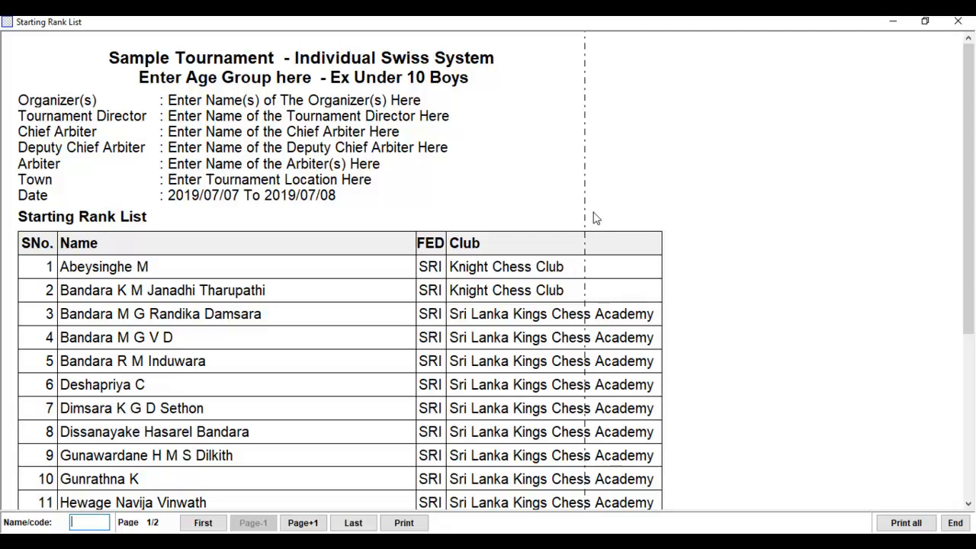
pyautogui.moveTo(927, 115)
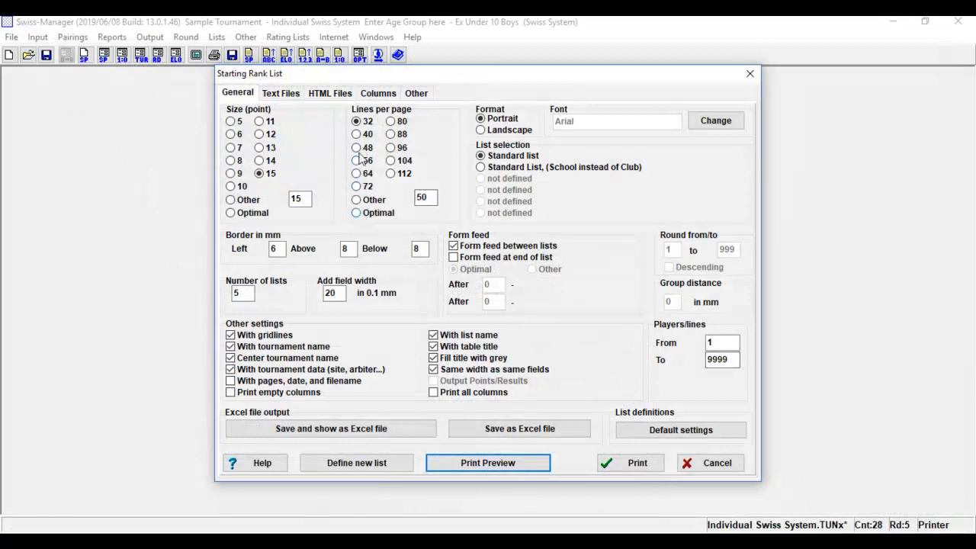
# - Switch to 48 lines per page and preview the starting rank list
pyautogui.click(356, 147)
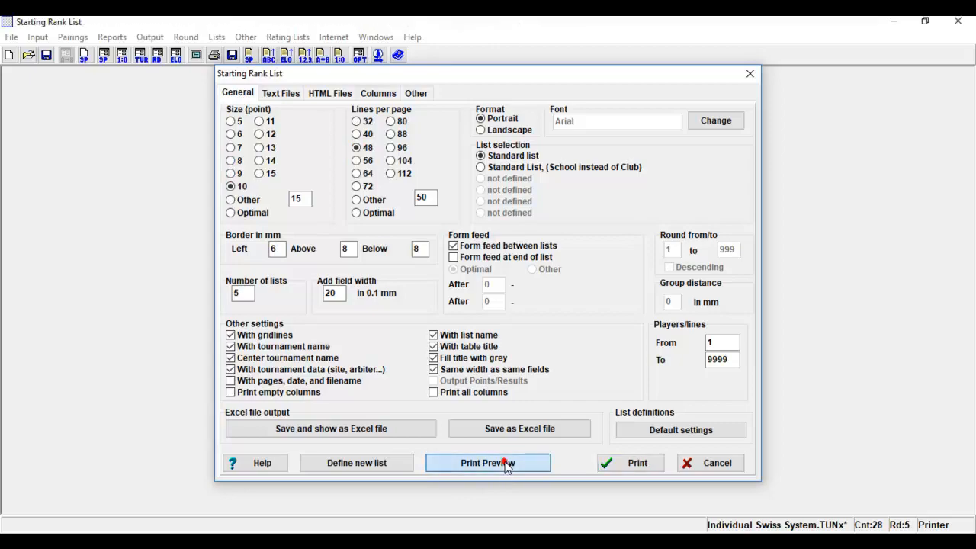
pyautogui.click(487, 463)
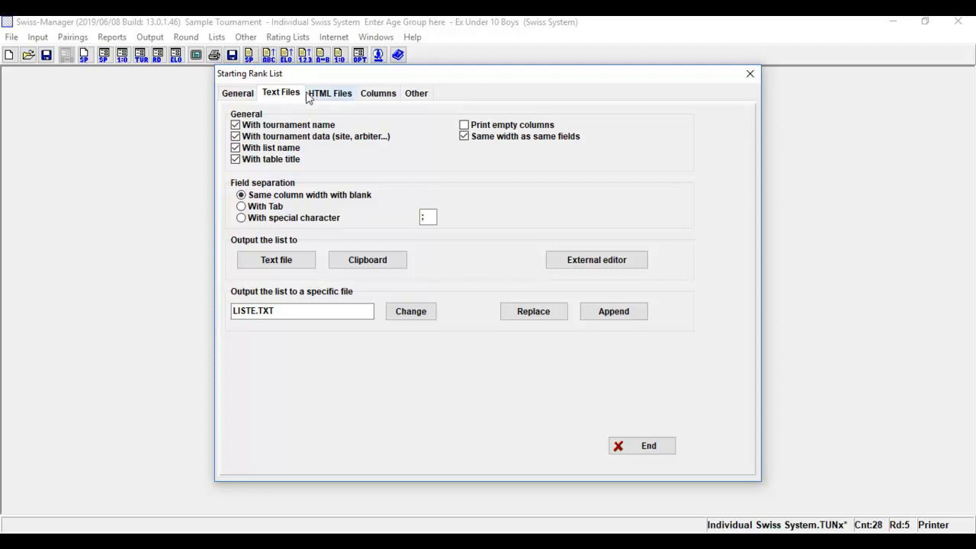
# - Show the HTML Files export options, with colored rows and target file LISTE.HTM
pyautogui.click(329, 92)
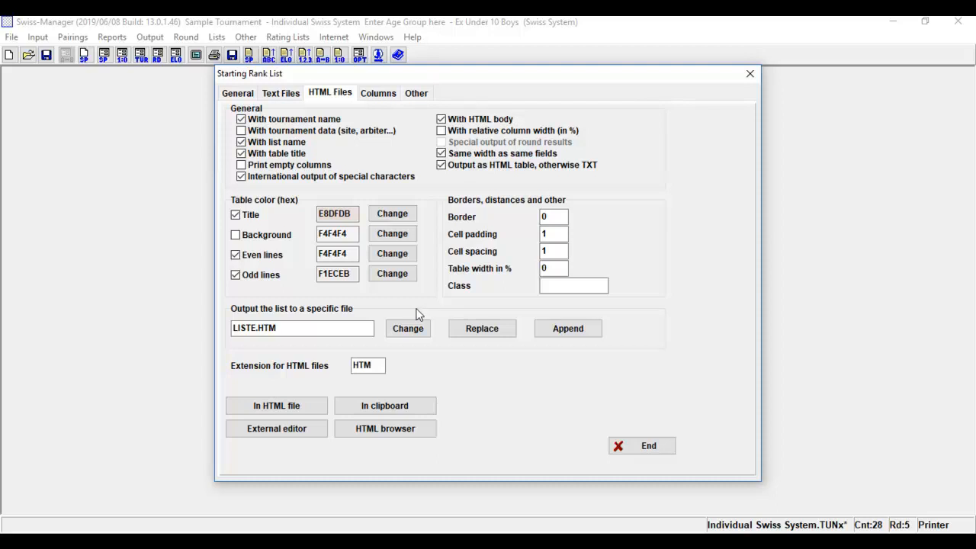
pyautogui.moveTo(423, 310)
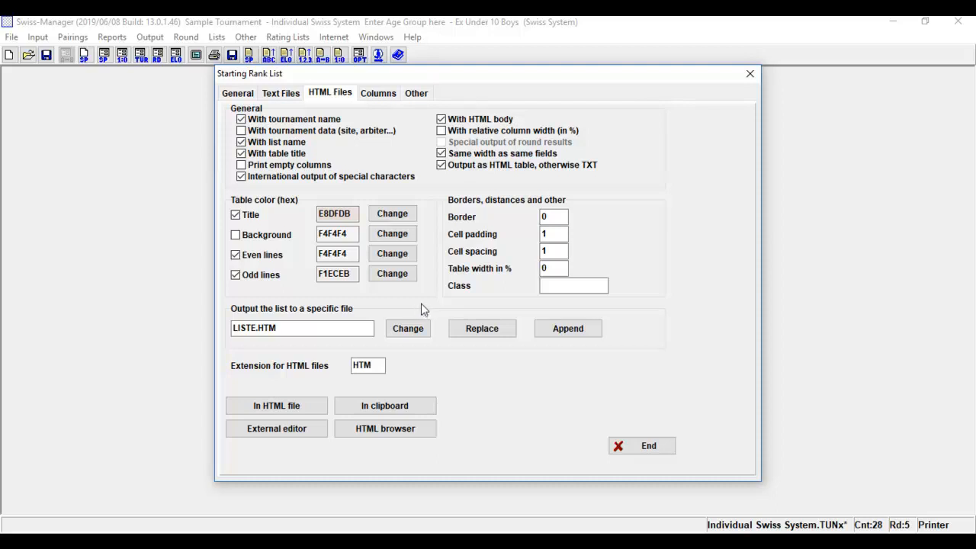
# - Define a new eleventh list from the standard list and view its column definitions
pyautogui.click(378, 93)
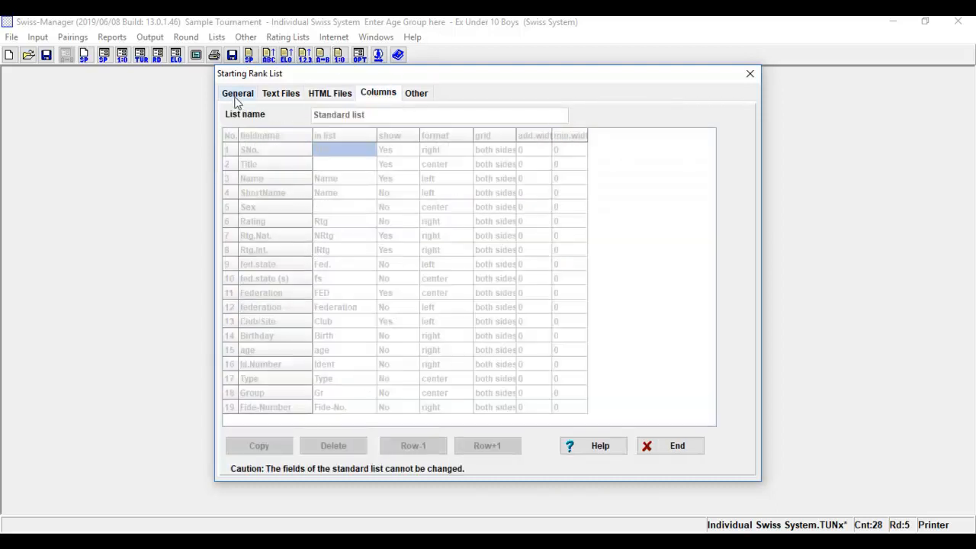
pyautogui.click(237, 92)
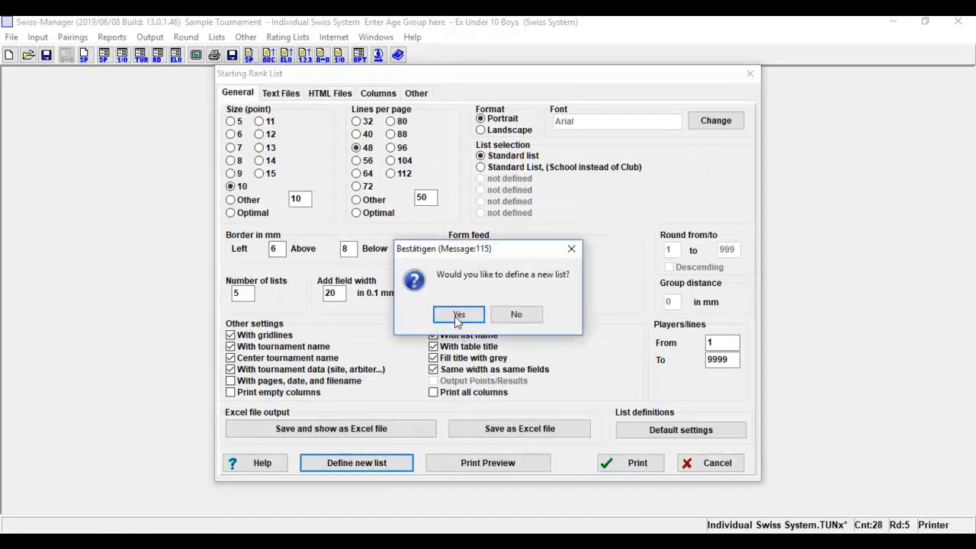
pyautogui.click(458, 314)
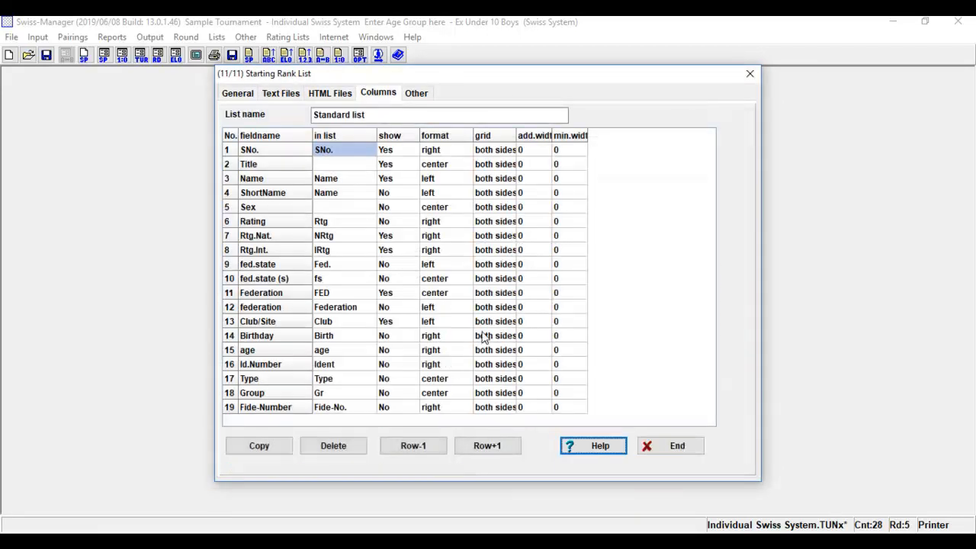
pyautogui.moveTo(406, 329)
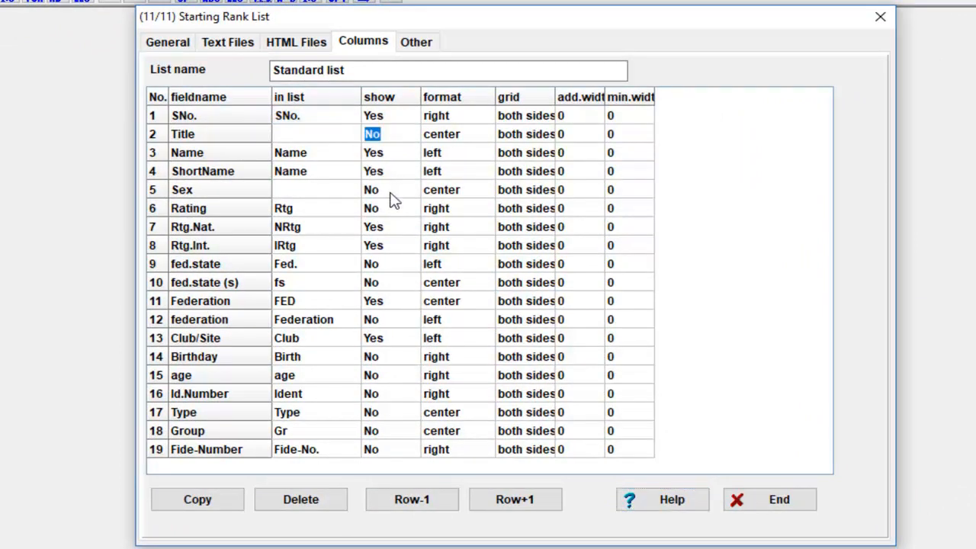
pyautogui.moveTo(457, 145)
pyautogui.write(' 1')
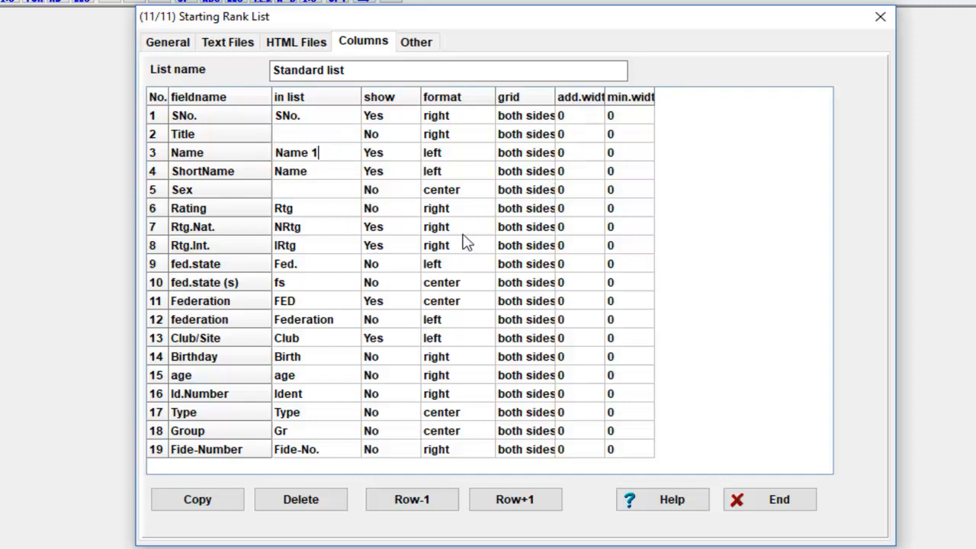
# - Label Name as 'Name 1', move Rtg.Nat. up, and widen SNo. by 30
pyautogui.click(410, 500)
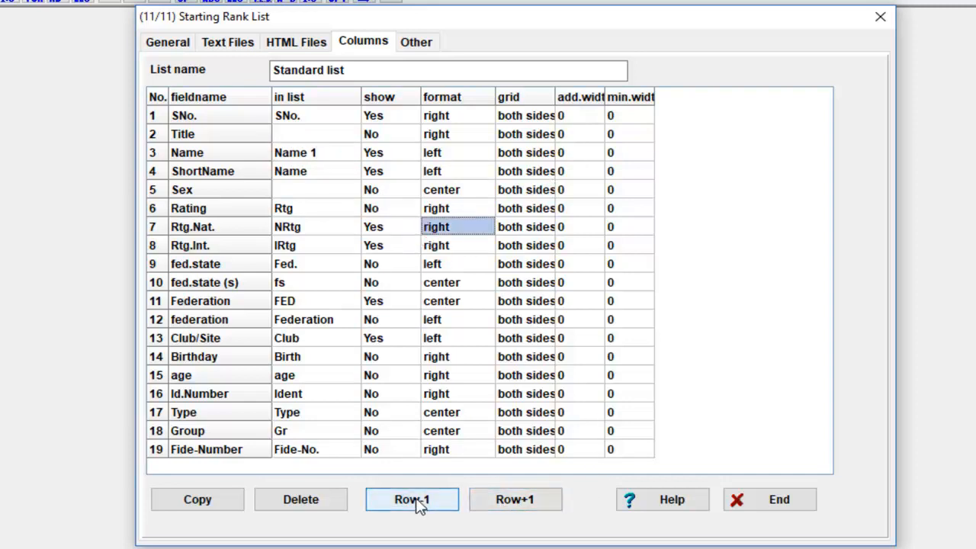
pyautogui.click(411, 500)
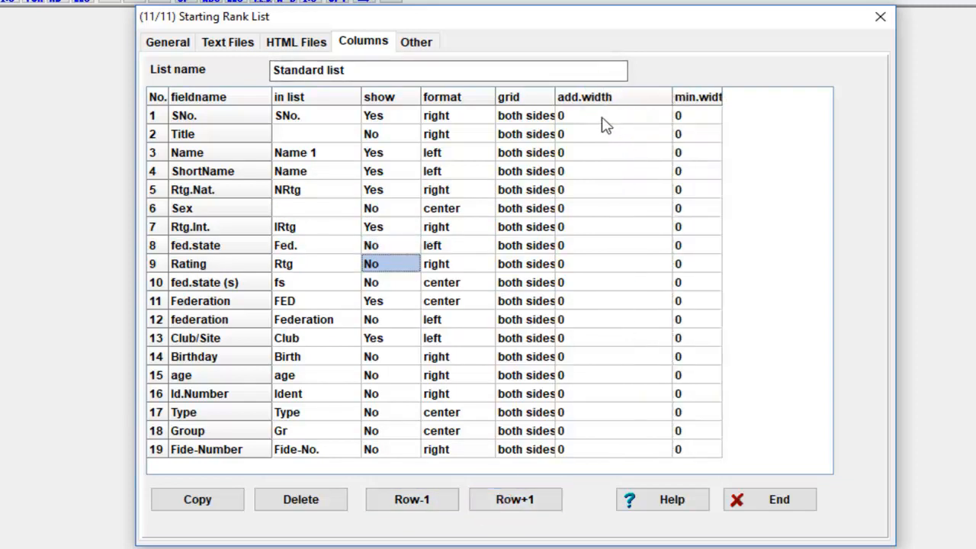
pyautogui.click(562, 115)
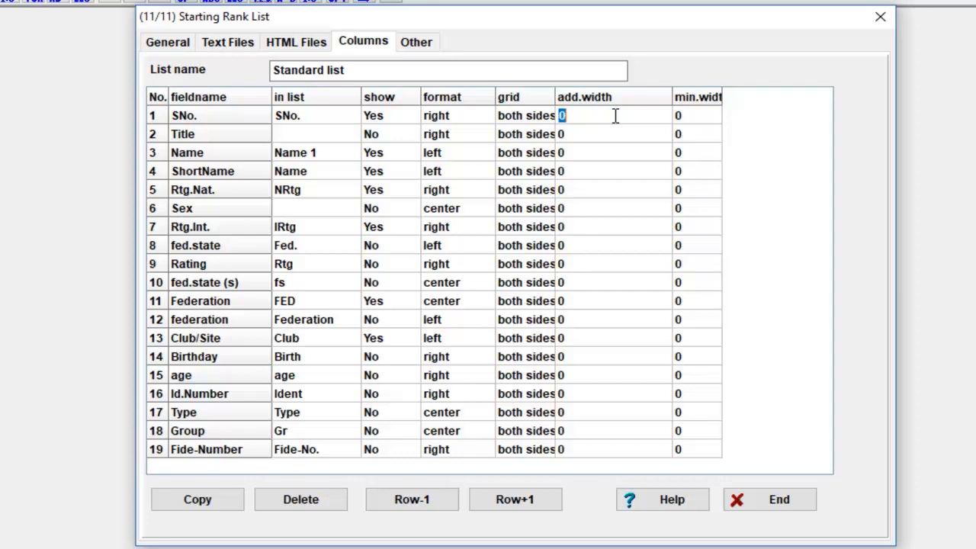
pyautogui.write('30')
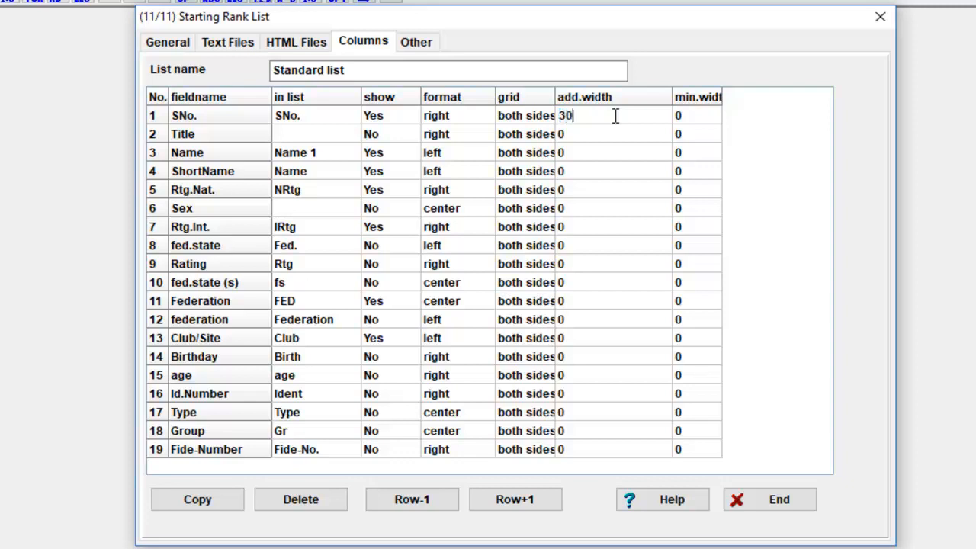
pyautogui.click(610, 208)
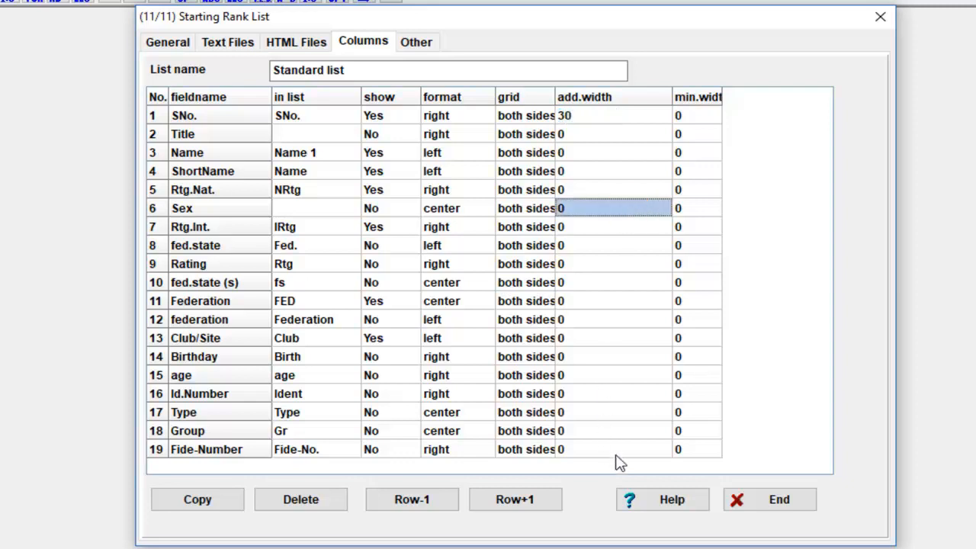
pyautogui.click(416, 41)
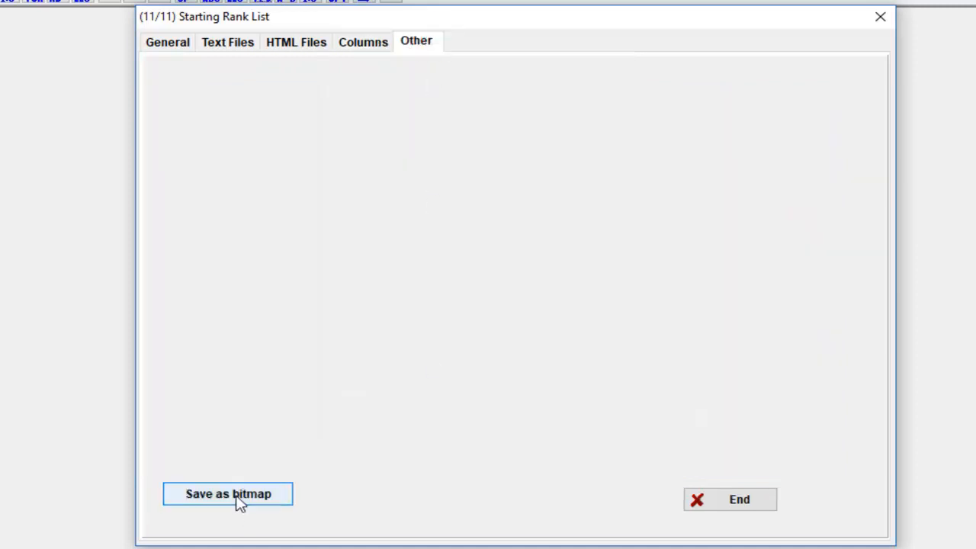
pyautogui.moveTo(475, 511)
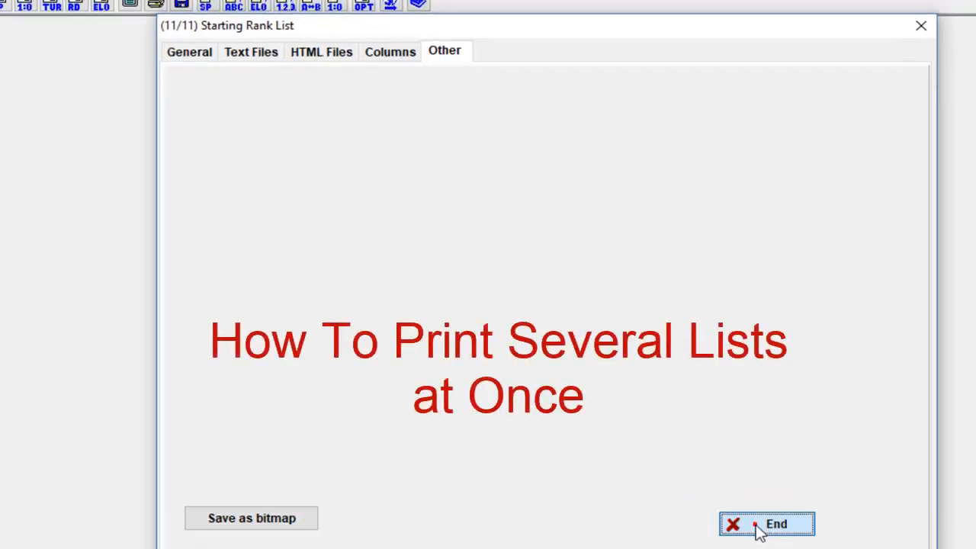
# - Close the Starting Rank List dialog with End
pyautogui.click(766, 524)
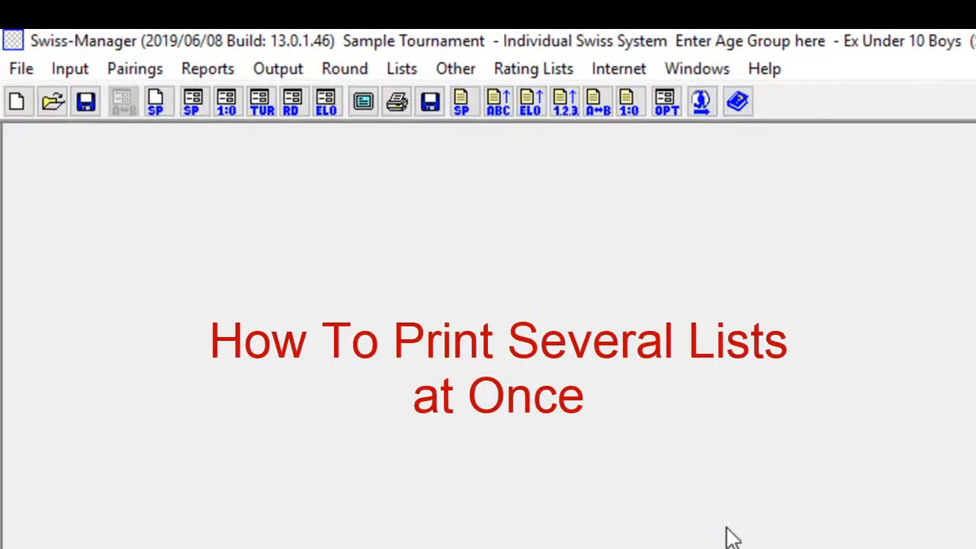
pyautogui.moveTo(403, 454)
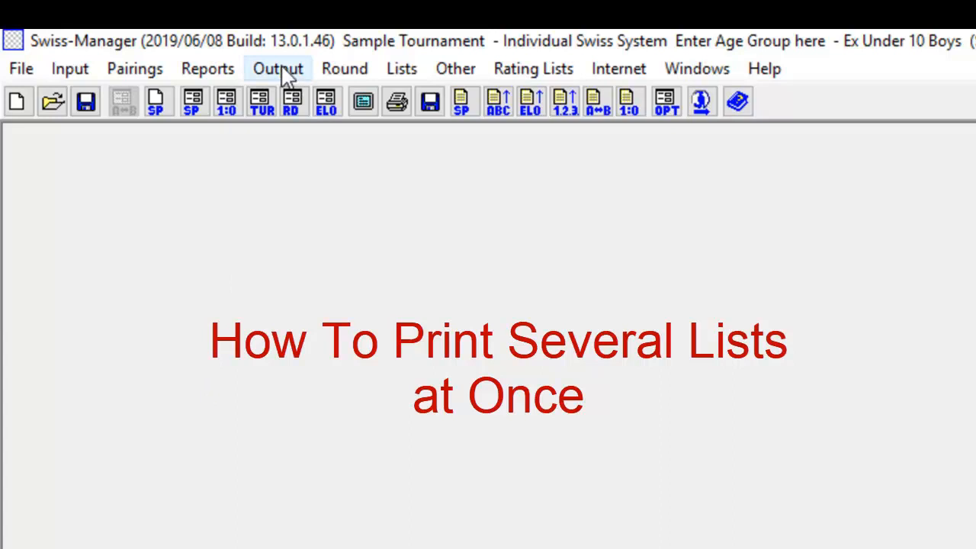
# - Open the Output menu to see screen, printer, file and several-lists options
pyautogui.click(278, 67)
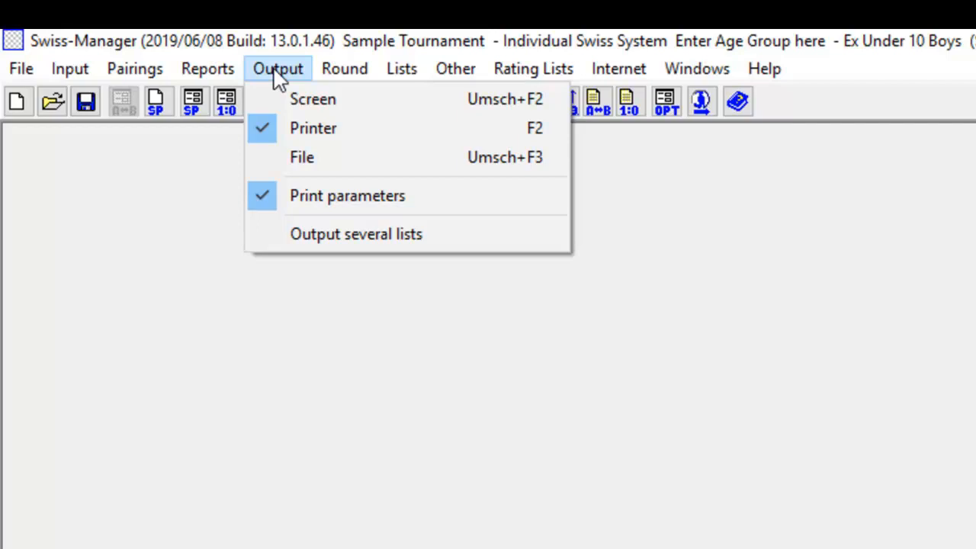
pyautogui.moveTo(283, 91)
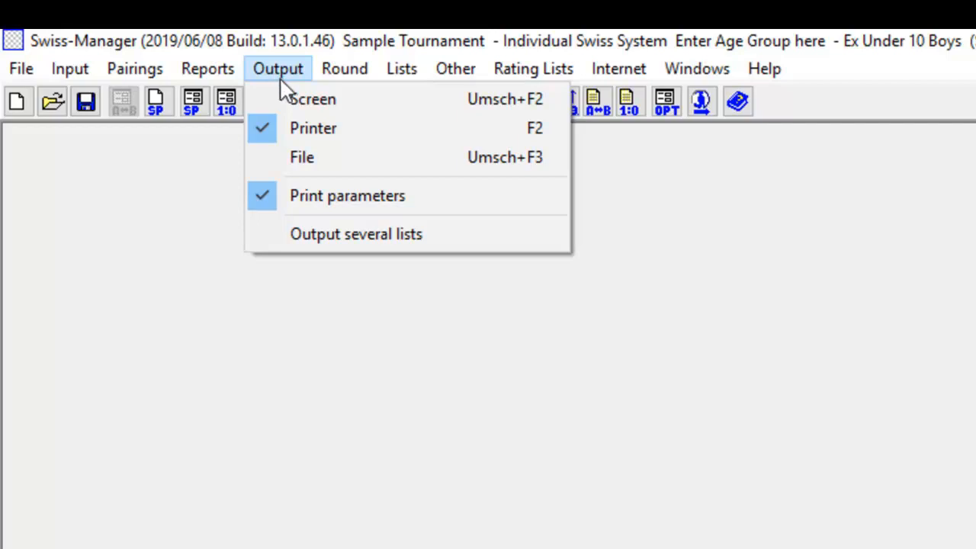
pyautogui.moveTo(336, 263)
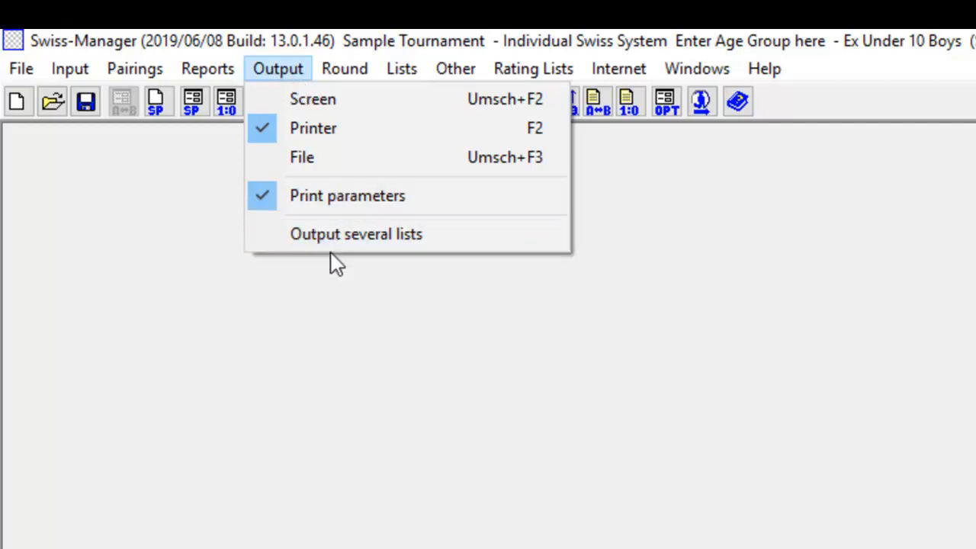
# - Open Output several lists, toggling 'Show only the last two rounds' back on
pyautogui.click(355, 234)
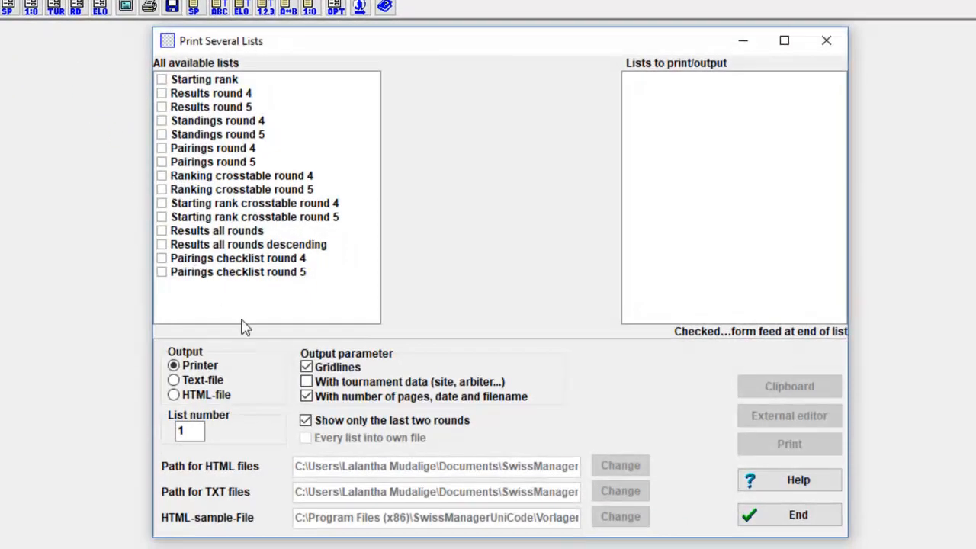
pyautogui.moveTo(196, 277)
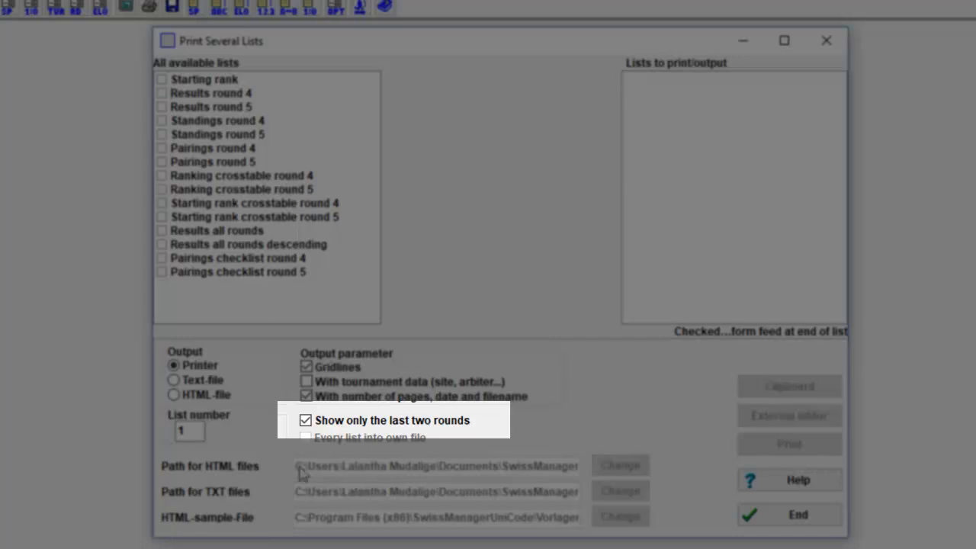
pyautogui.click(305, 420)
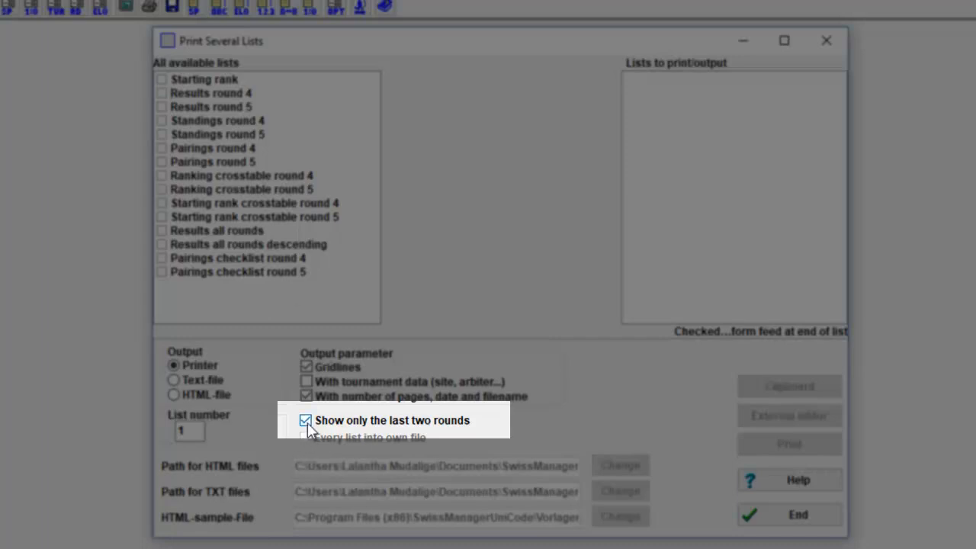
pyautogui.click(306, 420)
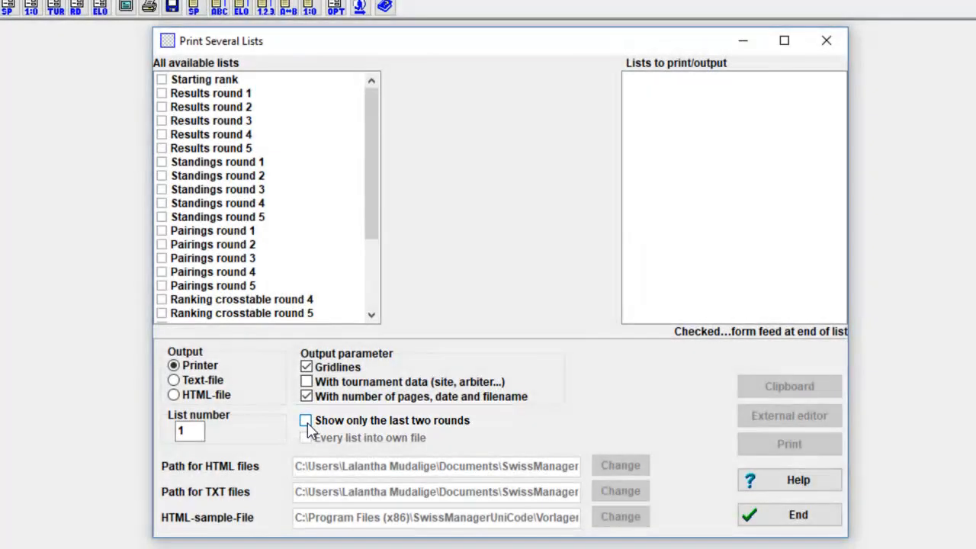
pyautogui.click(306, 420)
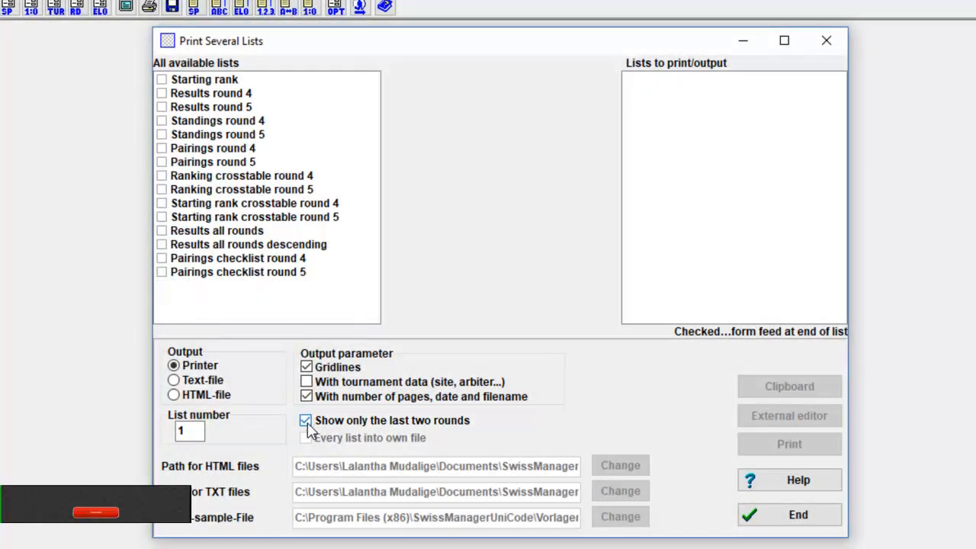
pyautogui.click(305, 420)
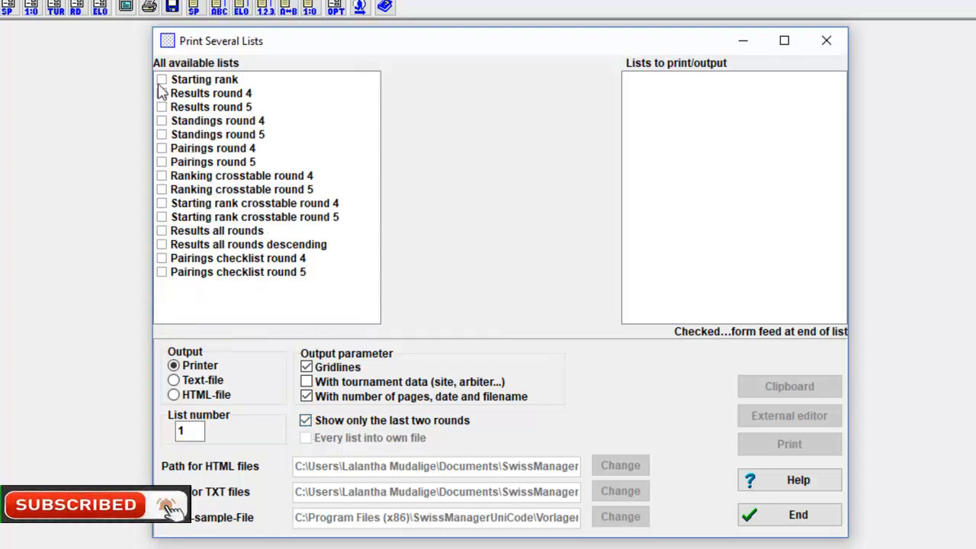
# - Queue Results all rounds, Results all rounds descending, then Starting rank last
pyautogui.click(161, 79)
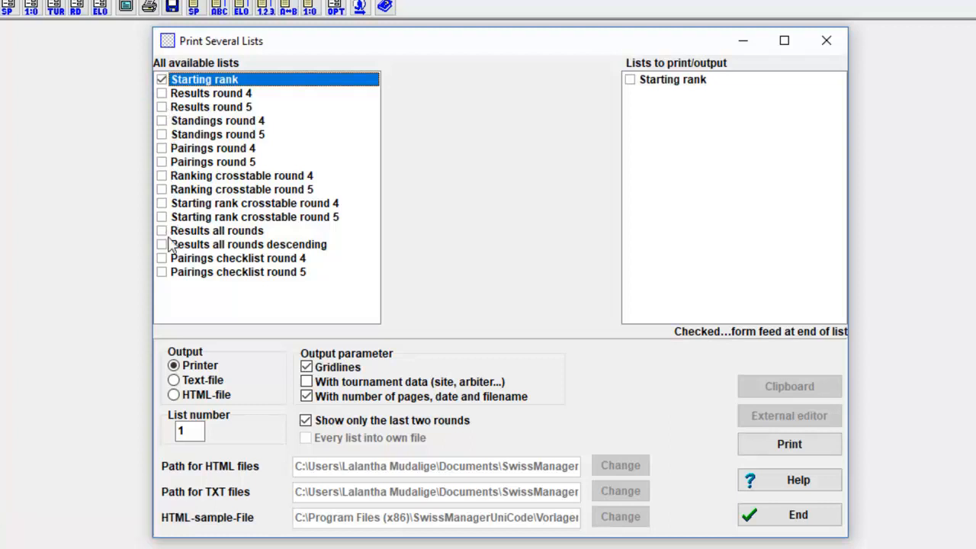
pyautogui.click(162, 230)
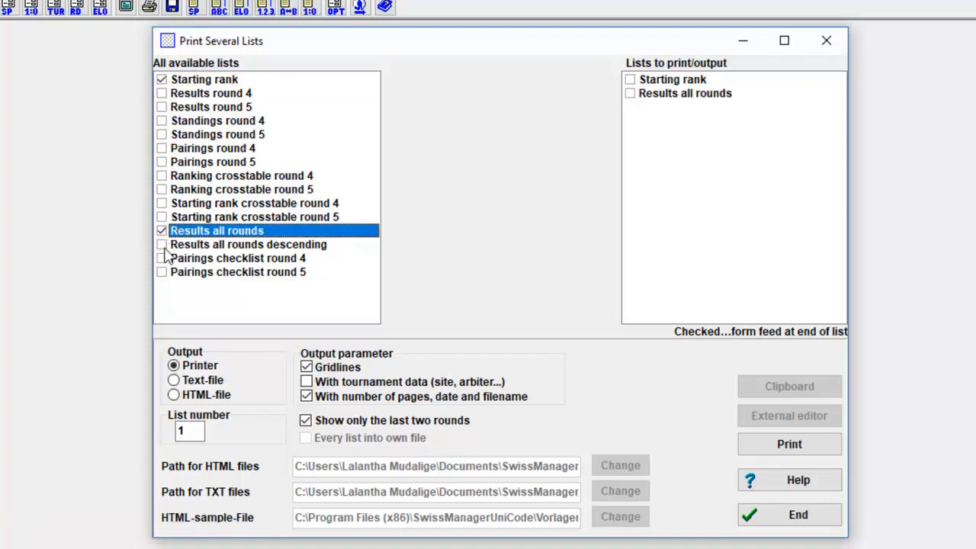
pyautogui.click(162, 244)
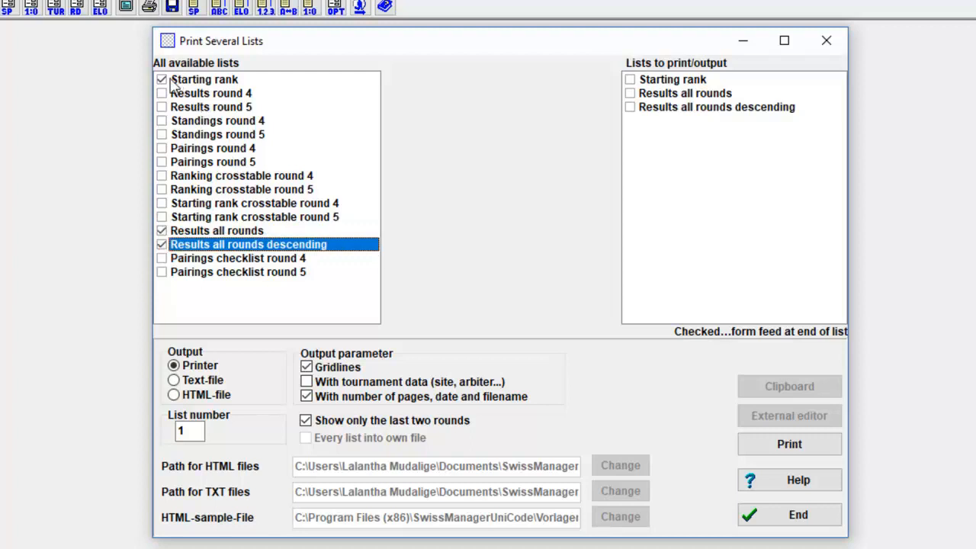
pyautogui.click(161, 79)
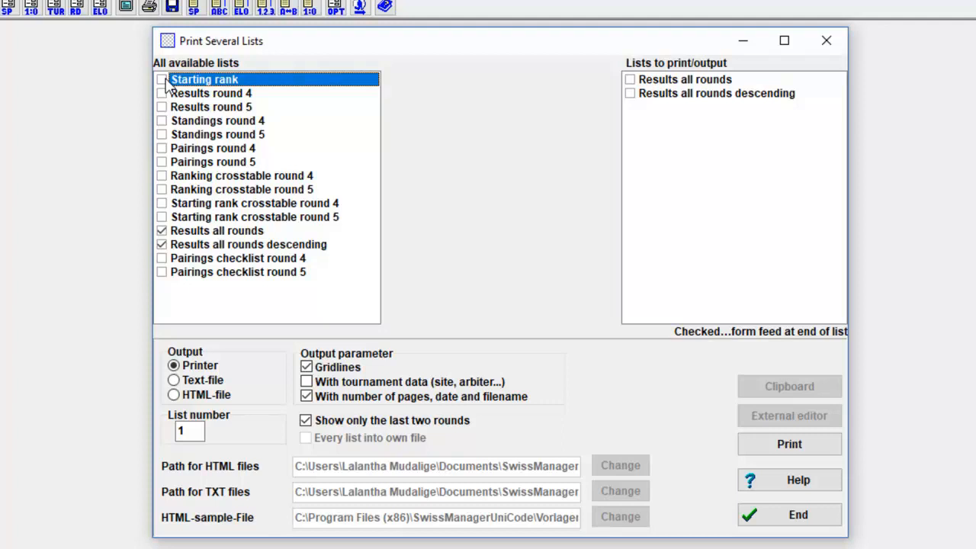
pyautogui.click(162, 79)
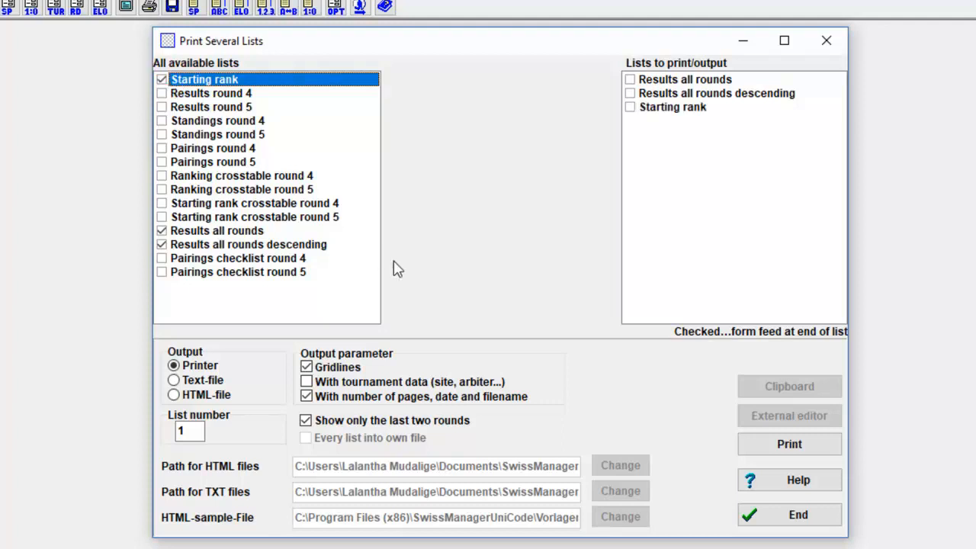
pyautogui.moveTo(481, 285)
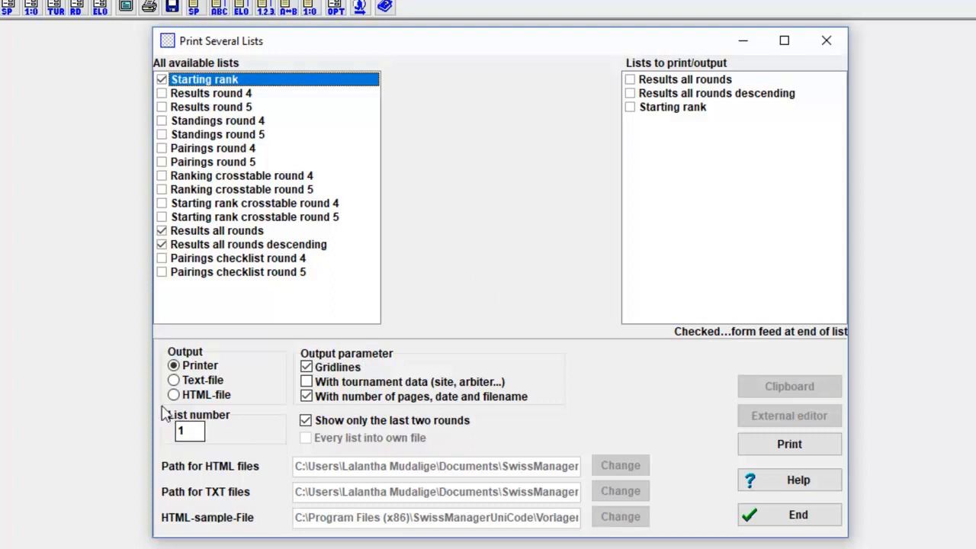
# - Switch the output destination to HTML file and close Print Several Lists
pyautogui.click(174, 381)
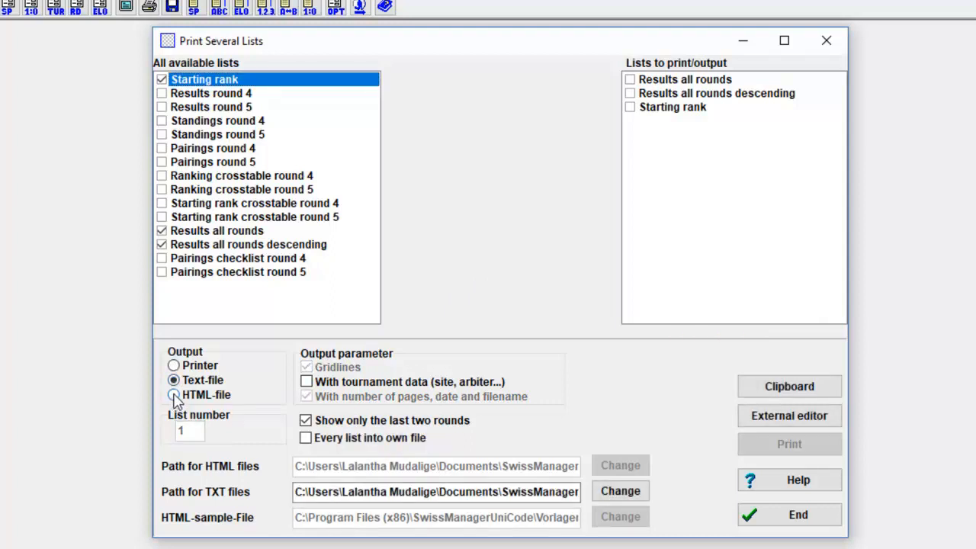
pyautogui.click(174, 394)
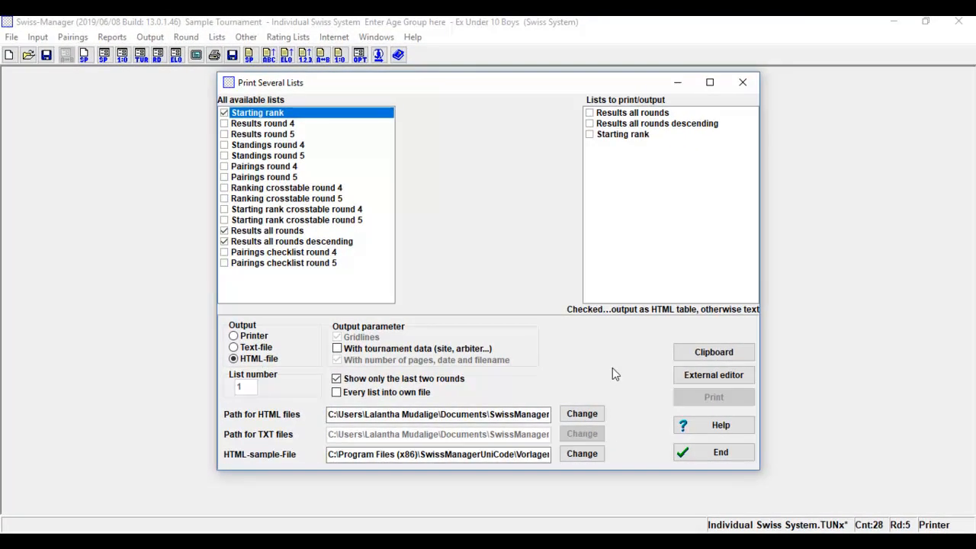
pyautogui.click(719, 452)
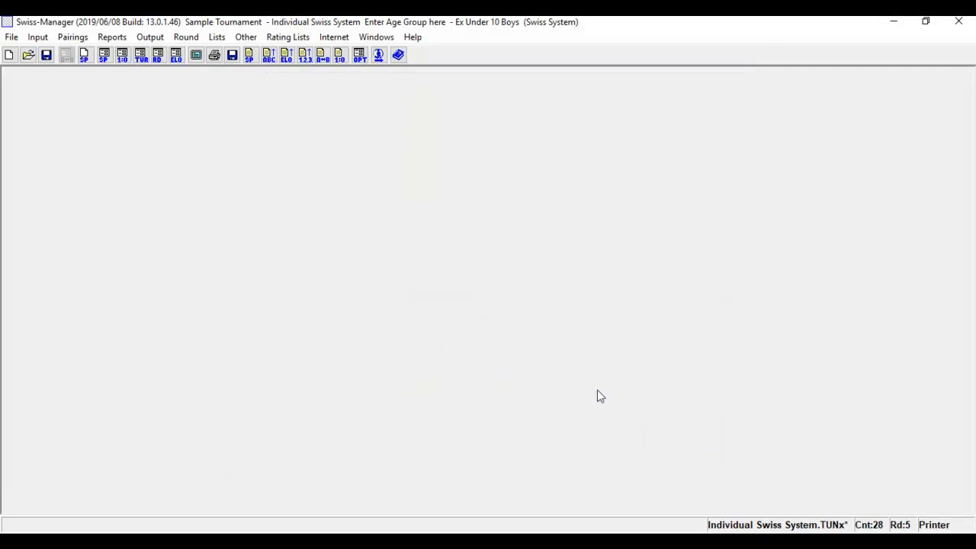